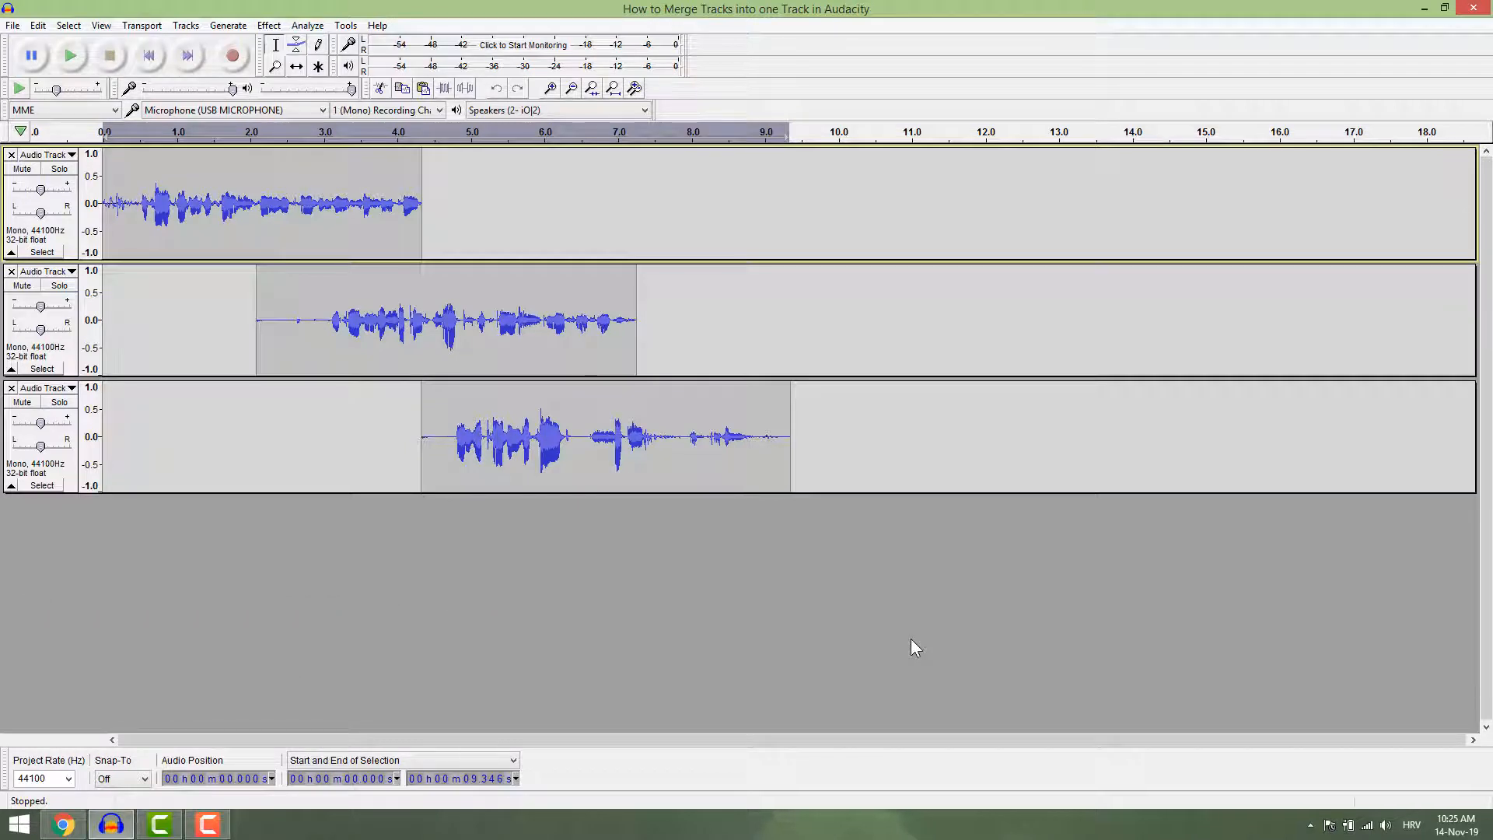
mouse_move(349, 432)
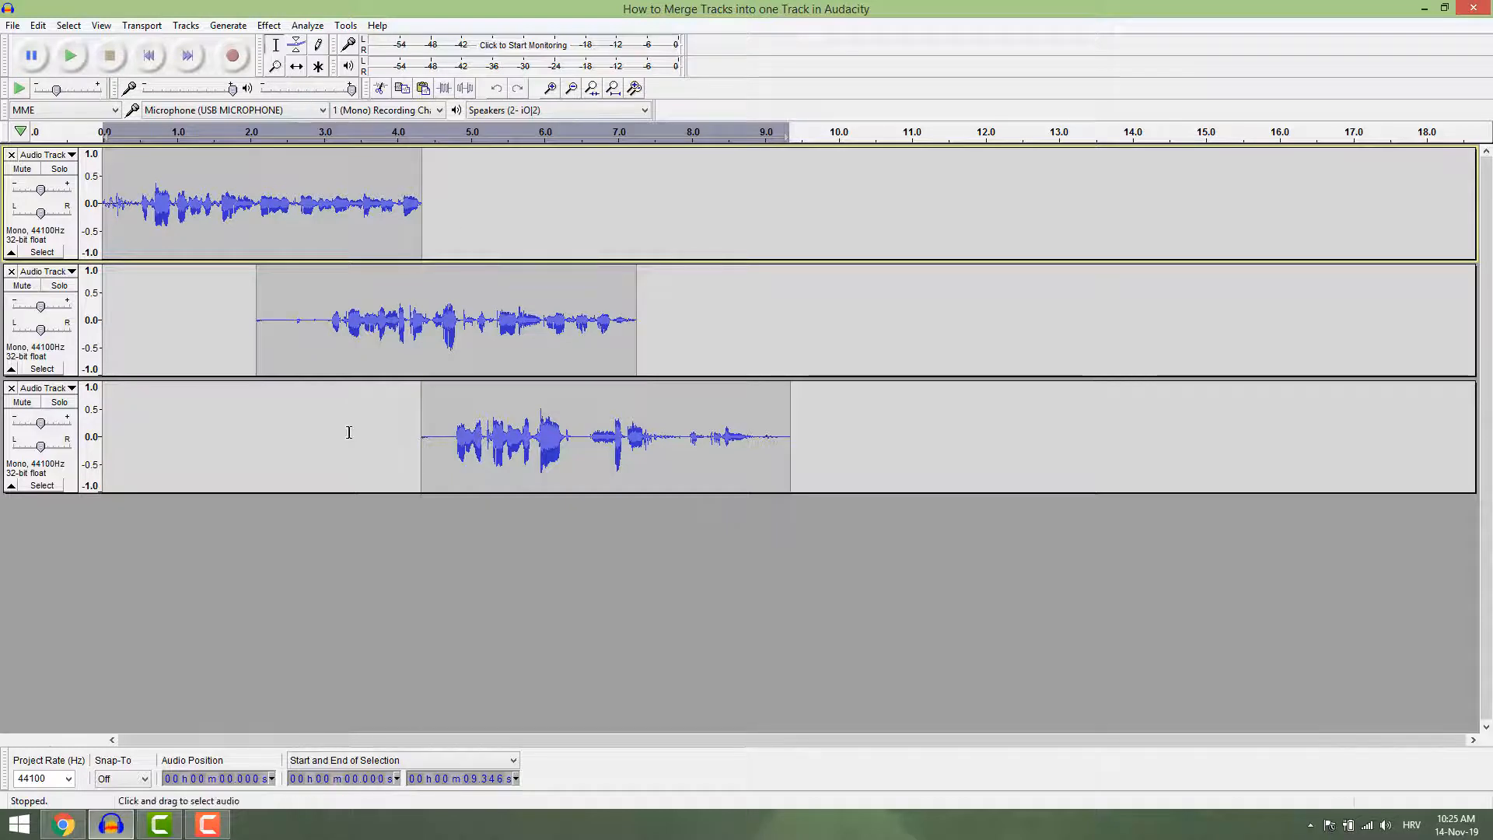
Step: Cut the second track's whole clip, then paste it back
key("F1")
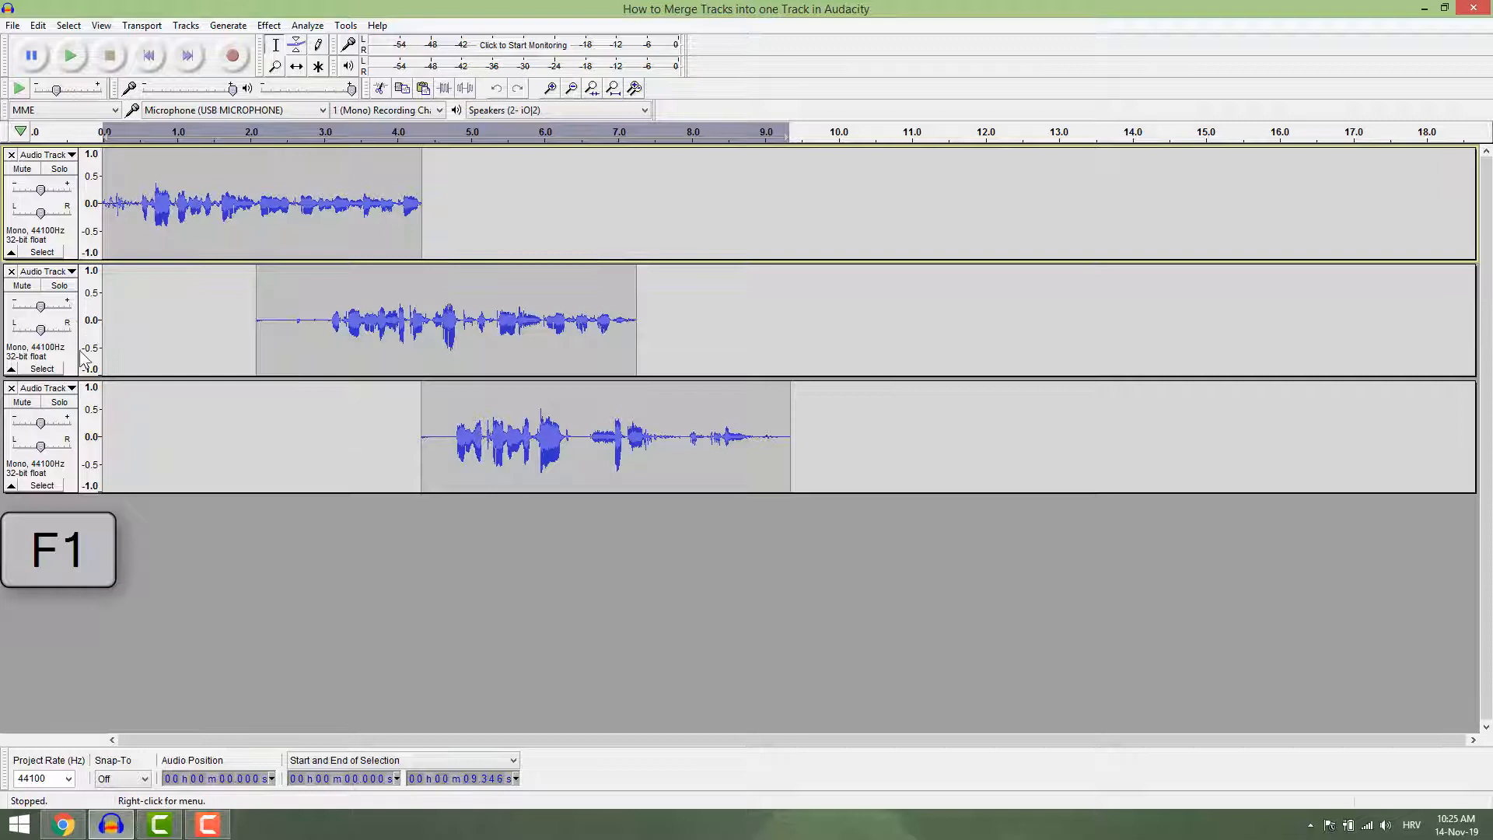
left_click(444, 319)
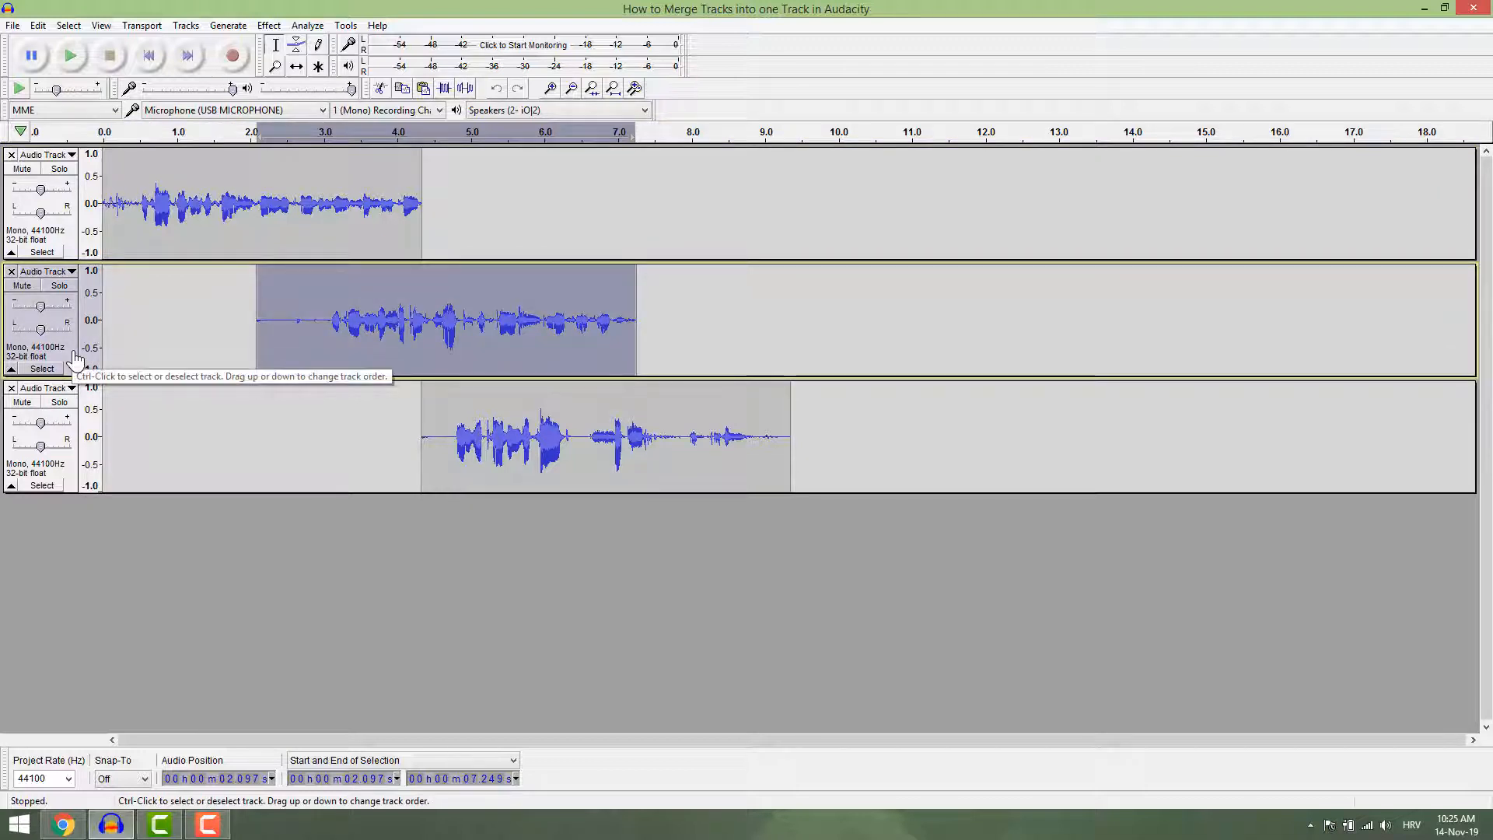
key("Ctrl+X")
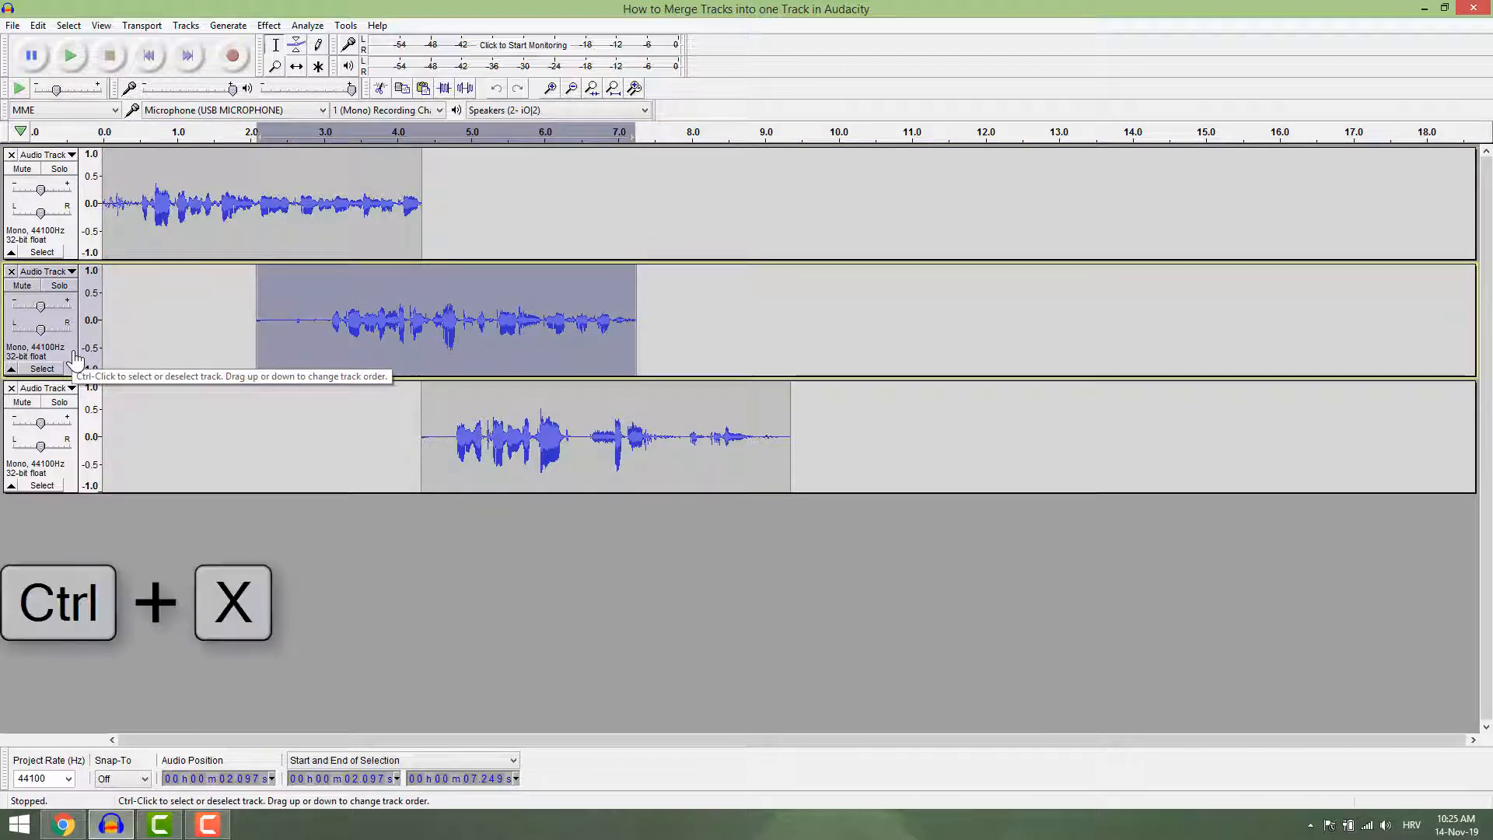
key("ctrl+x")
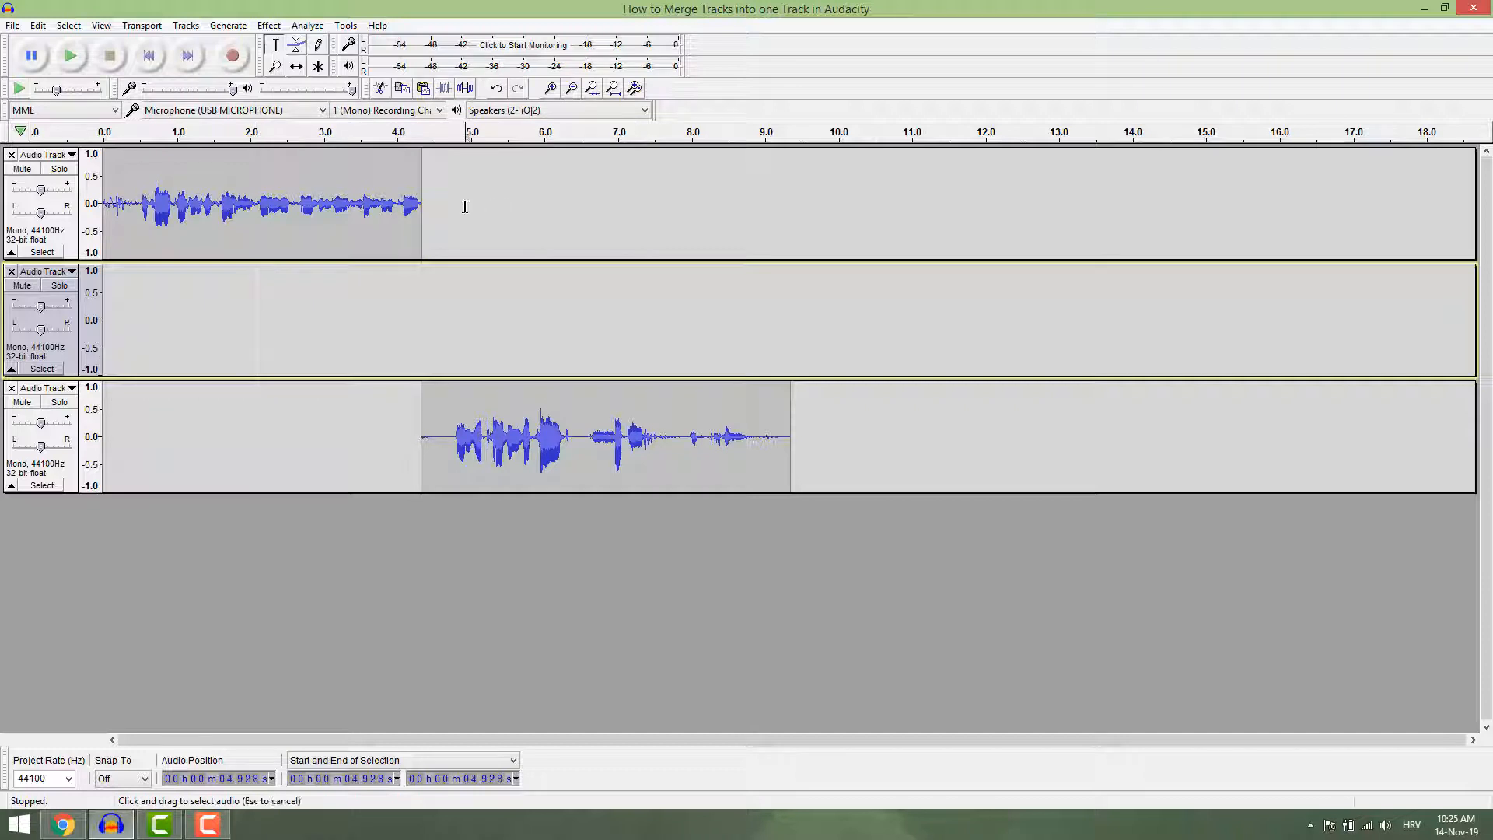
key("ctrl+v")
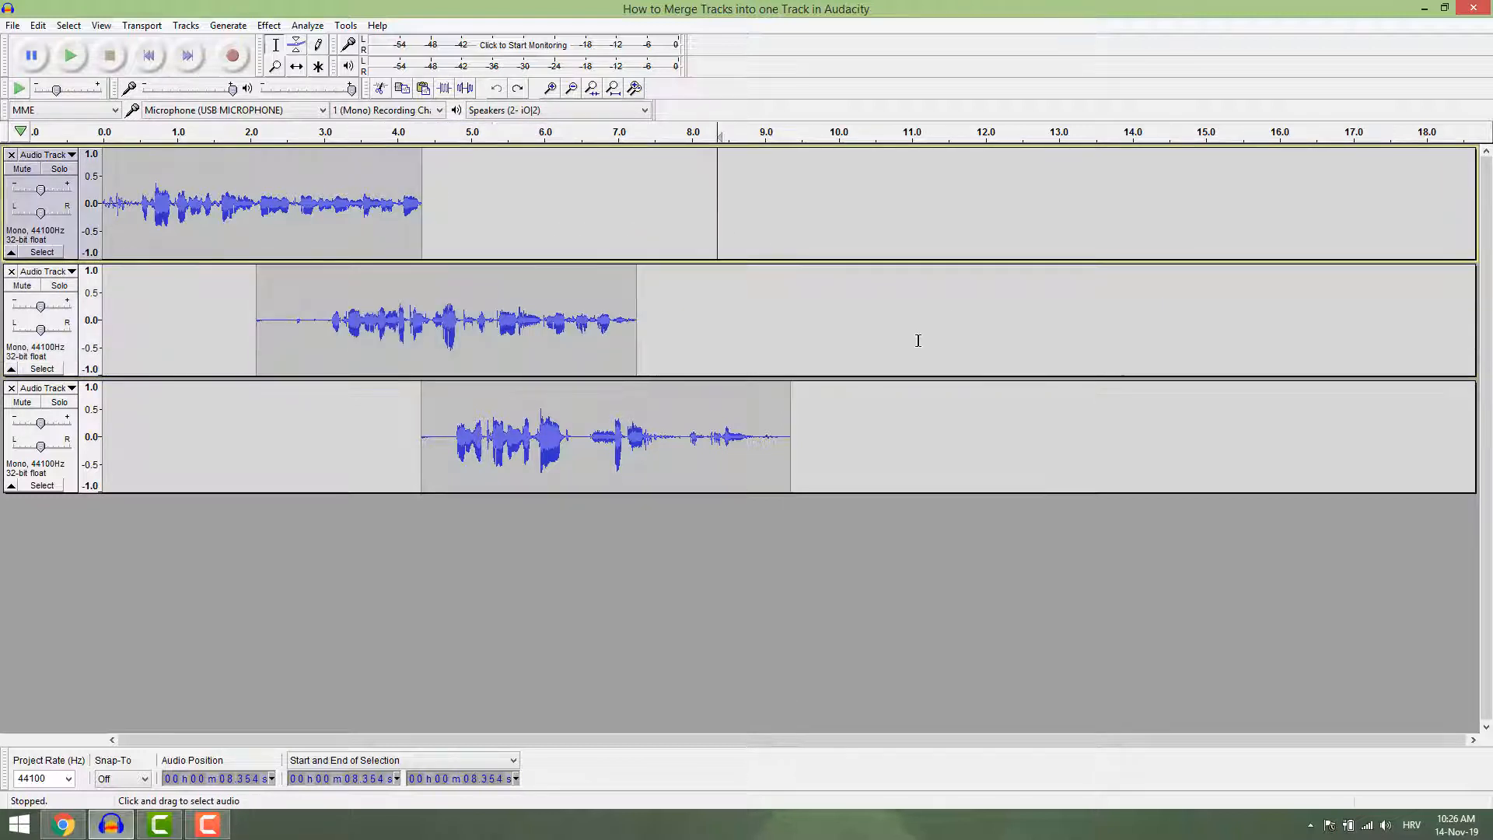
mouse_move(907, 349)
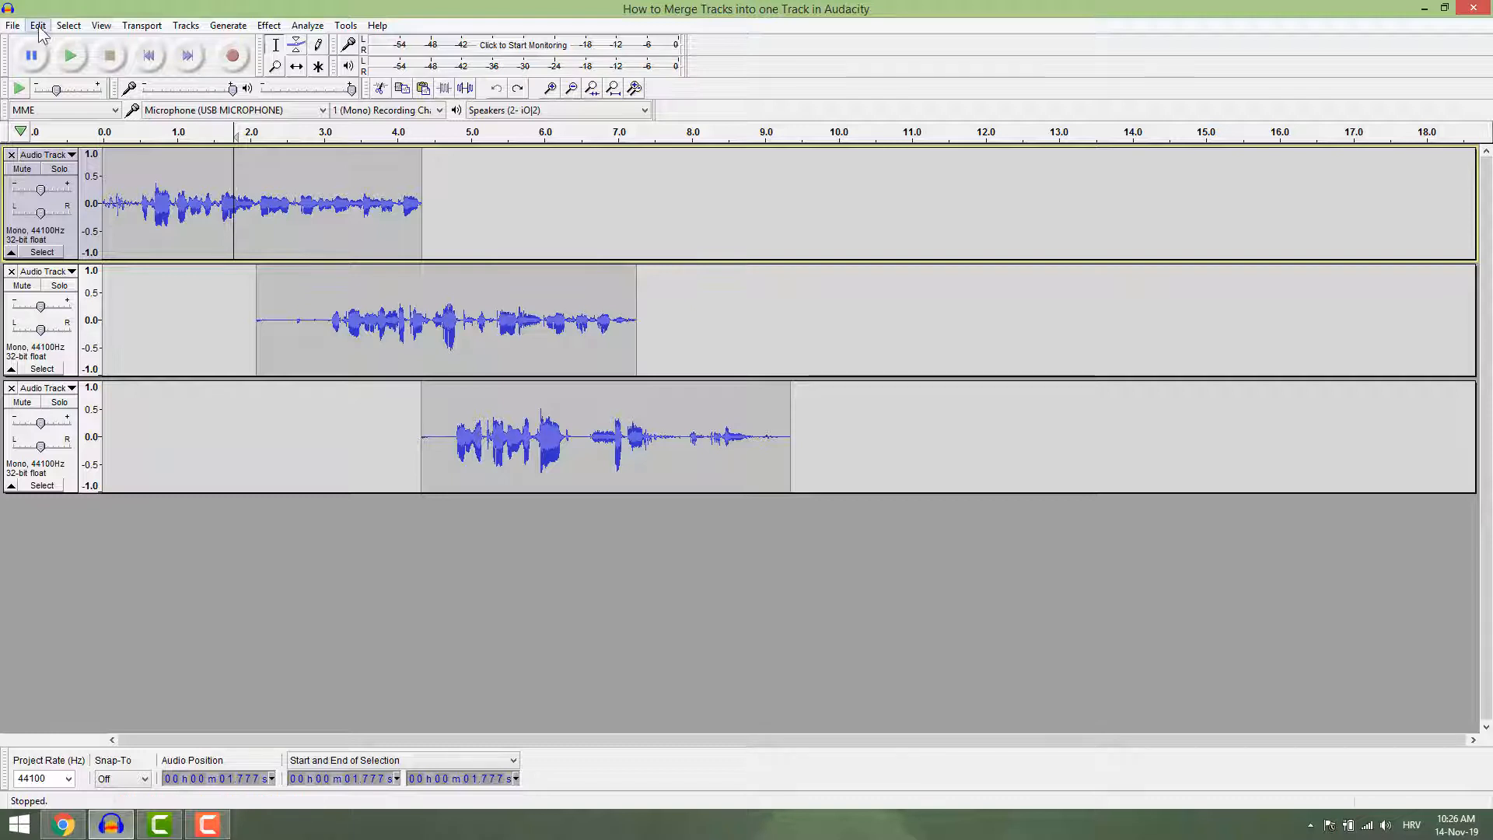
Step: Split track 1 at 1.78 s and move its right part to about 7.6 s
left_click(38, 25)
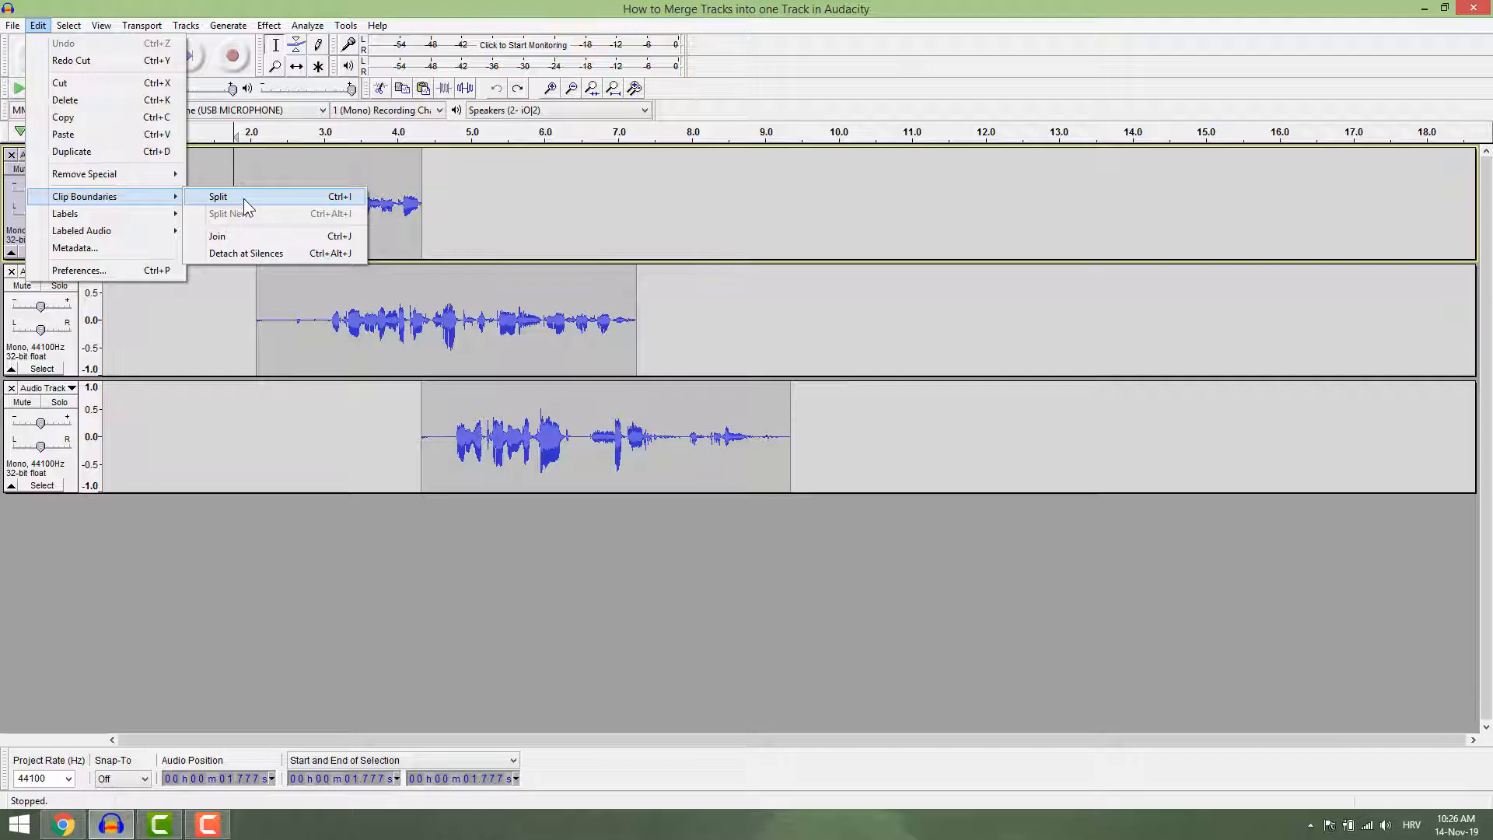
left_click(217, 195)
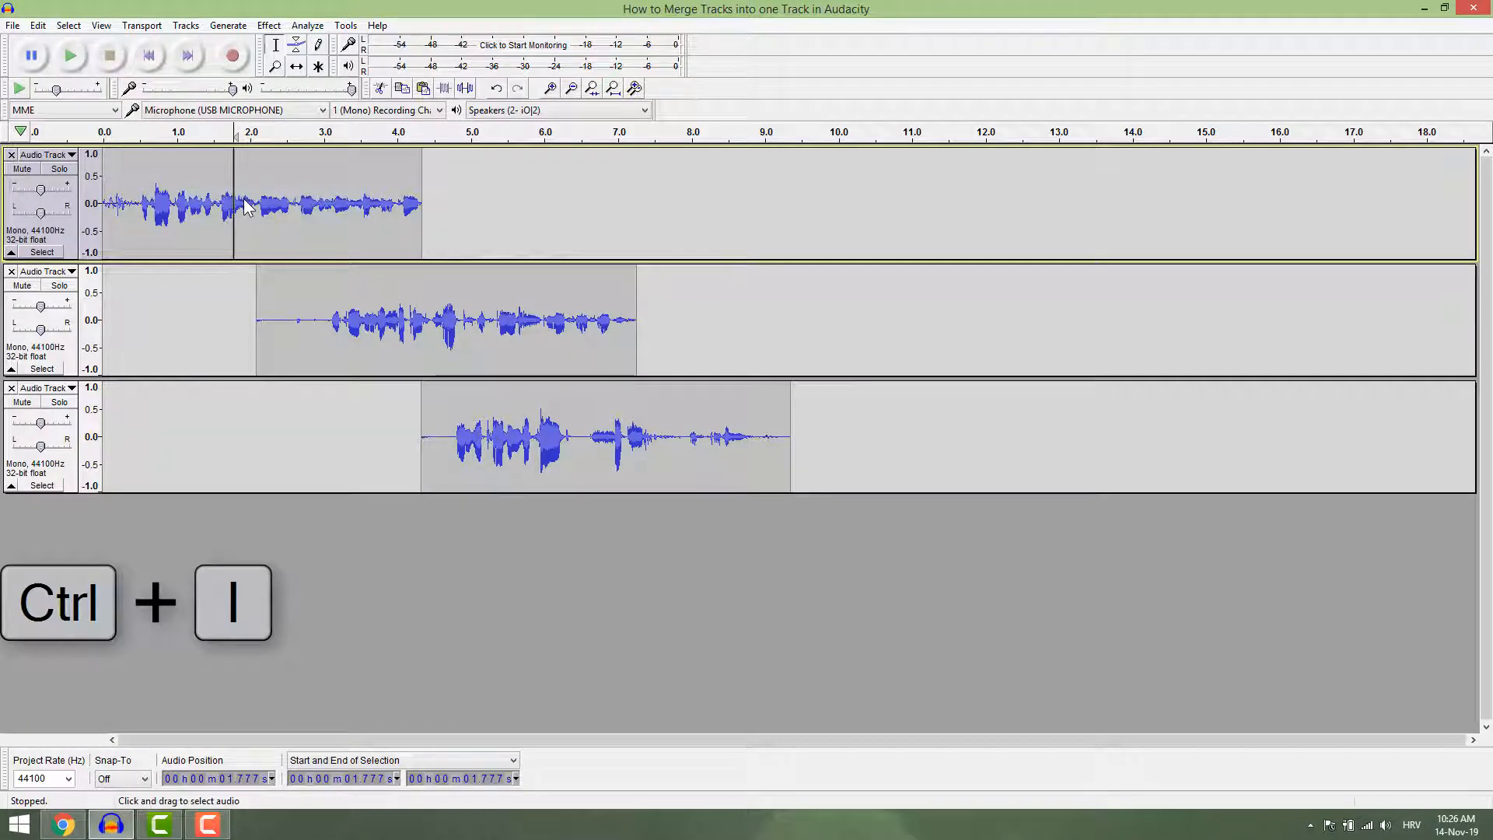
key("ctrl+i")
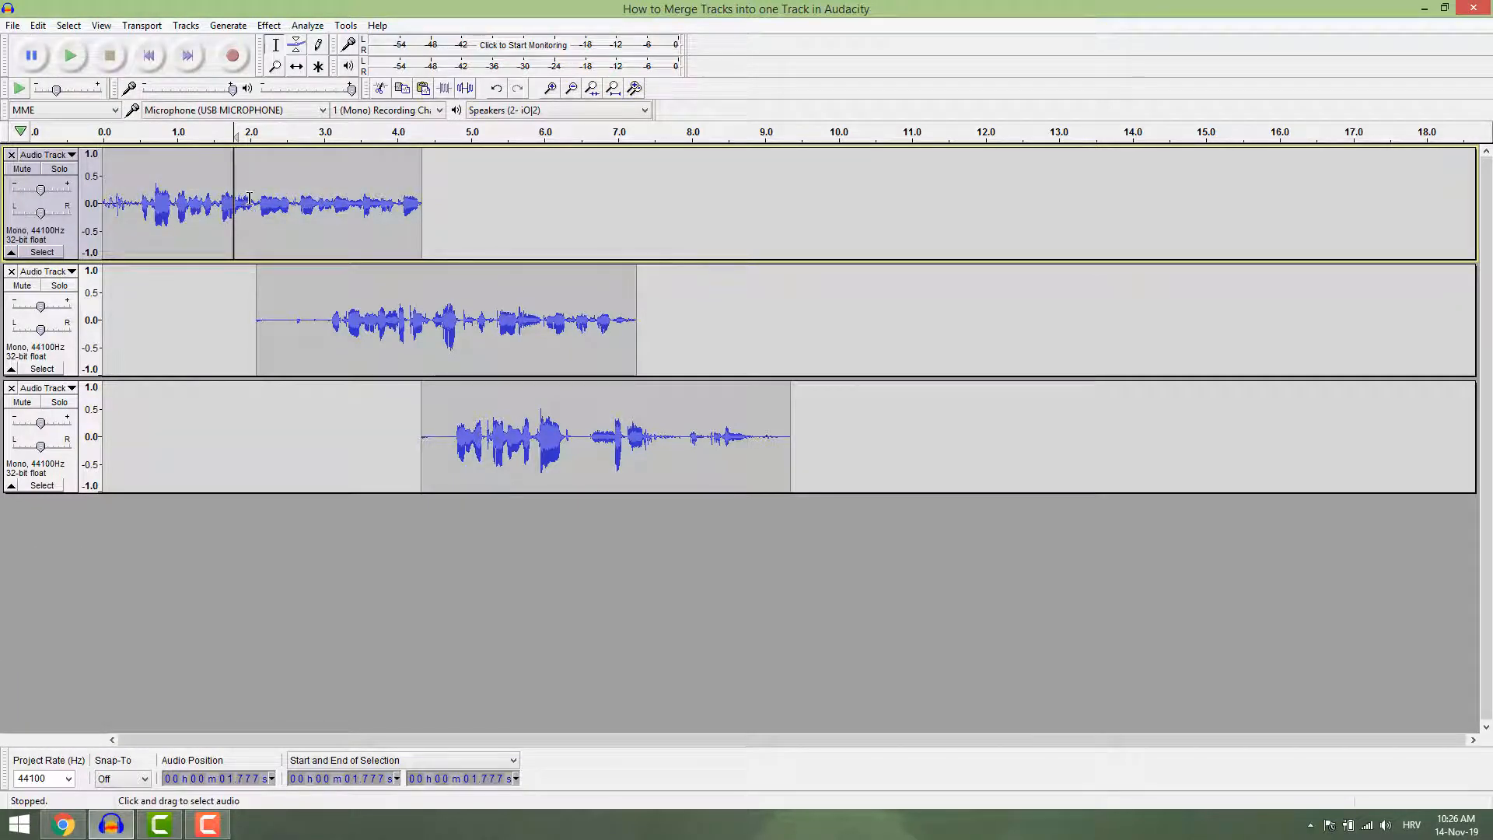
key("F5")
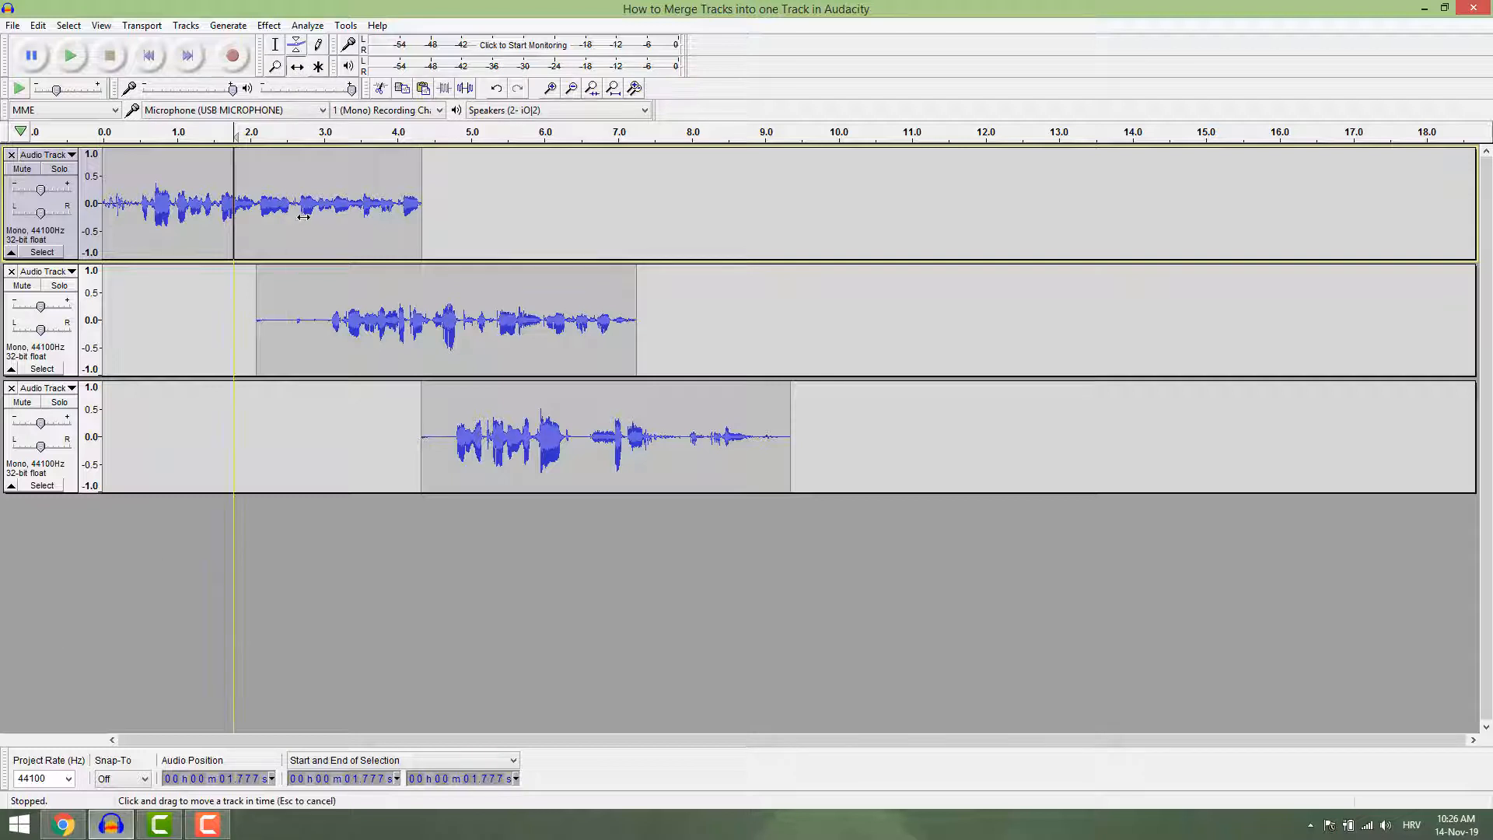
left_click_drag(323, 204, 752, 205)
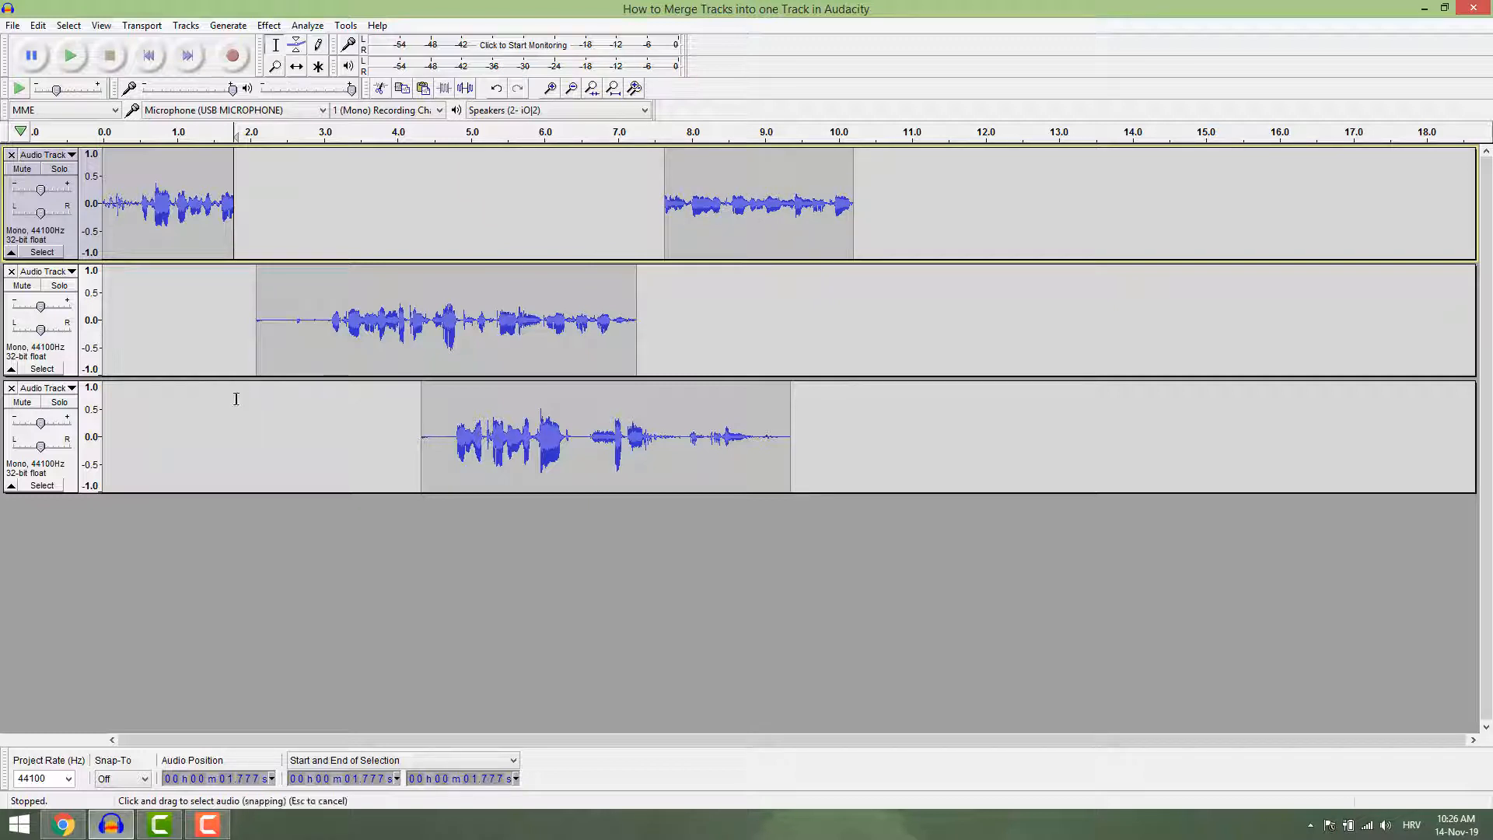
Step: Select the second track's entire clip
left_click(443, 321)
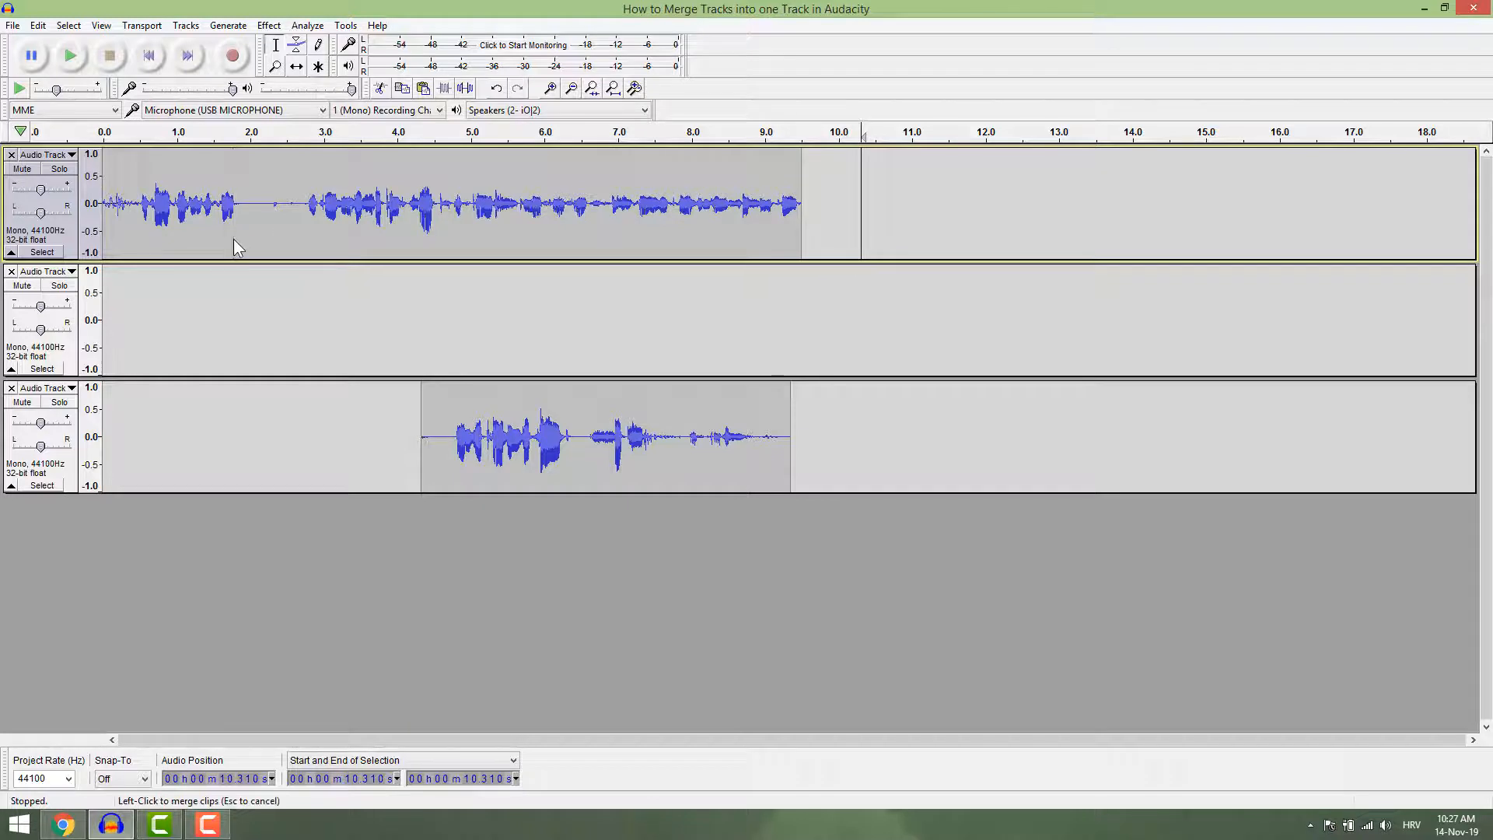
mouse_move(922, 379)
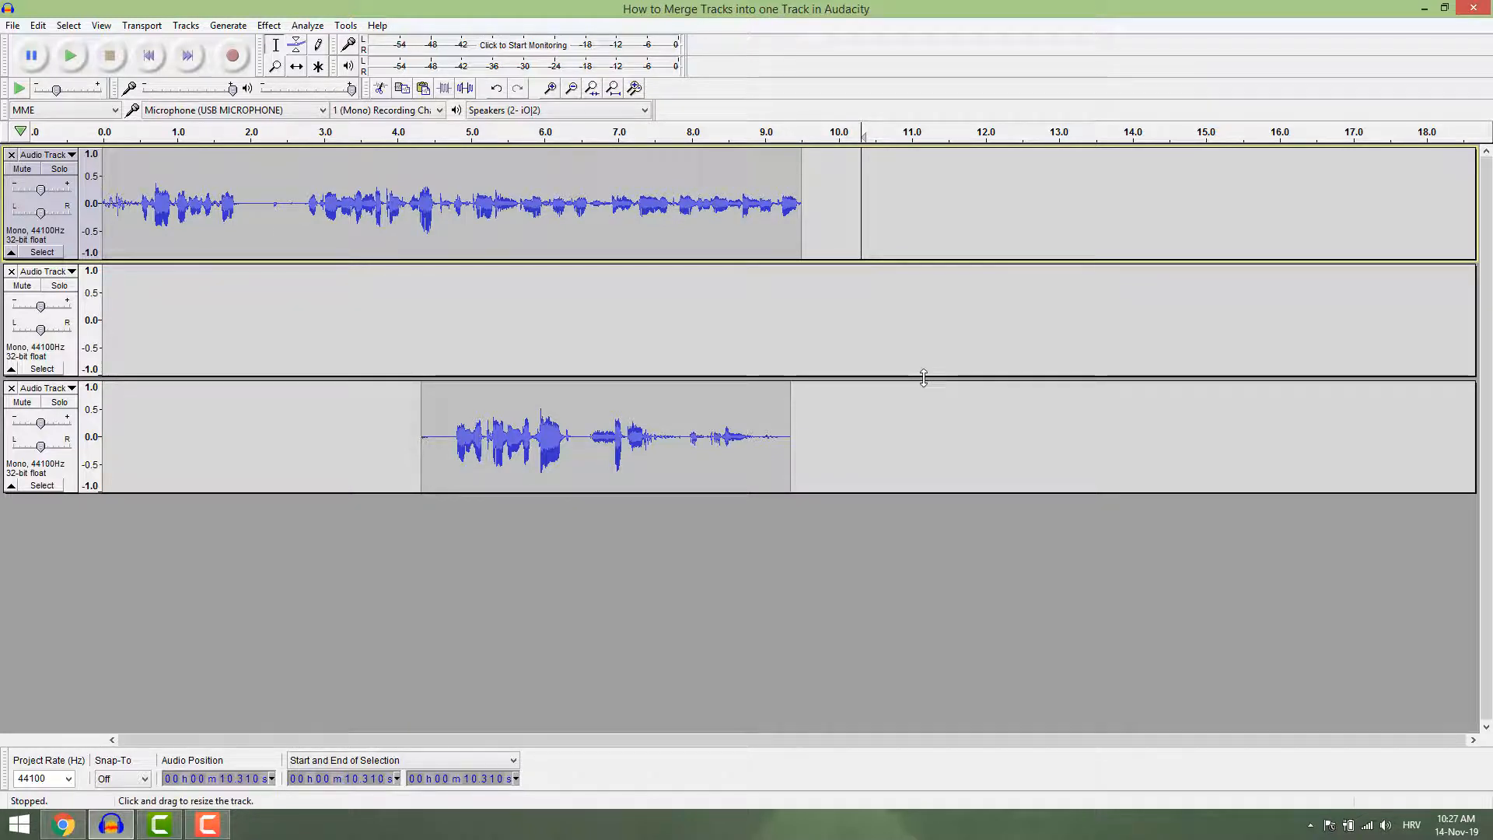
Step: Select all audio in every track and choose a Mix command from the Tracks menu
key("ctrl+a")
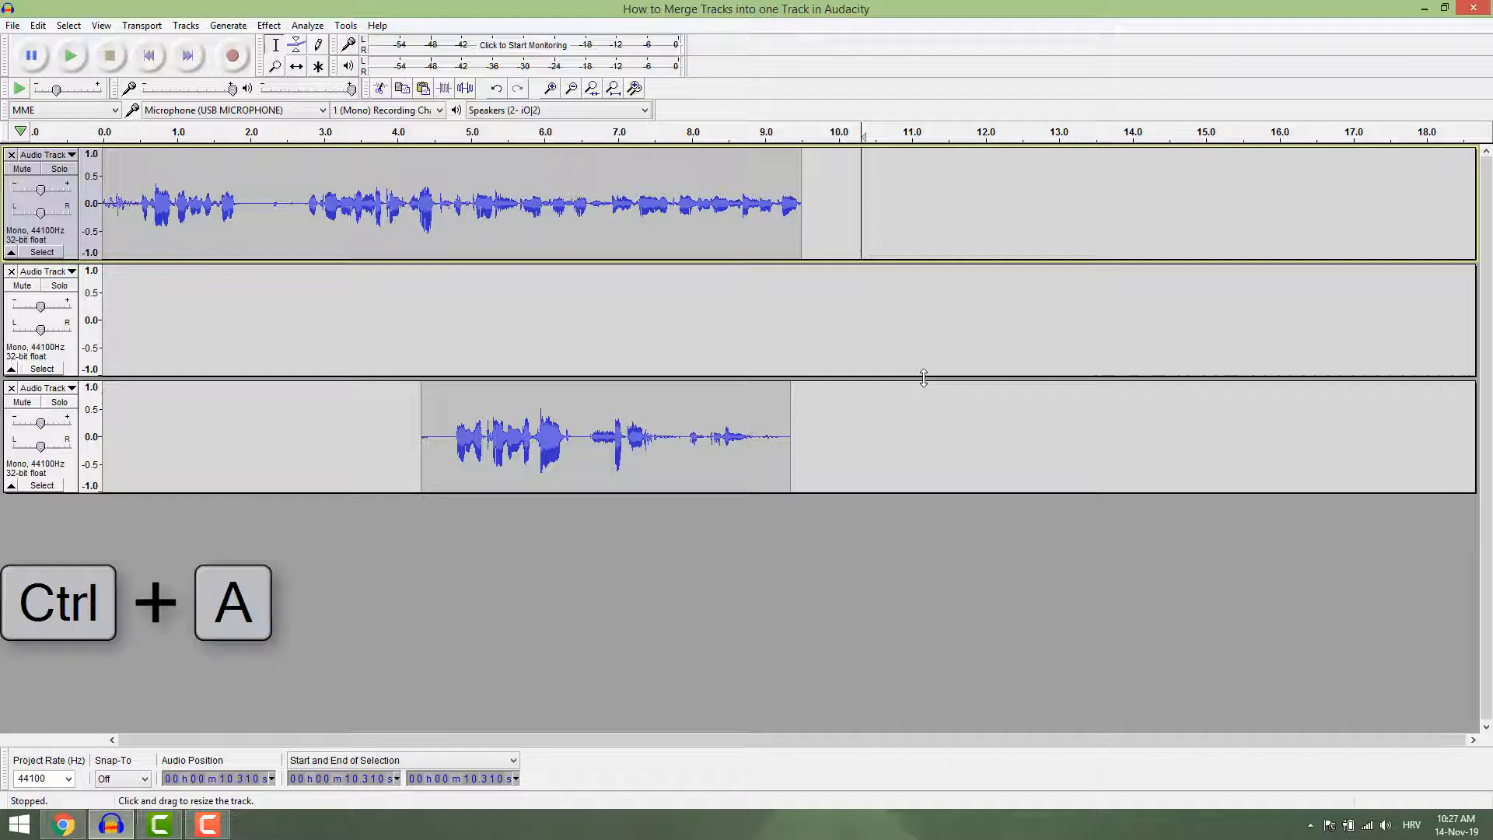
key("ctrl+a")
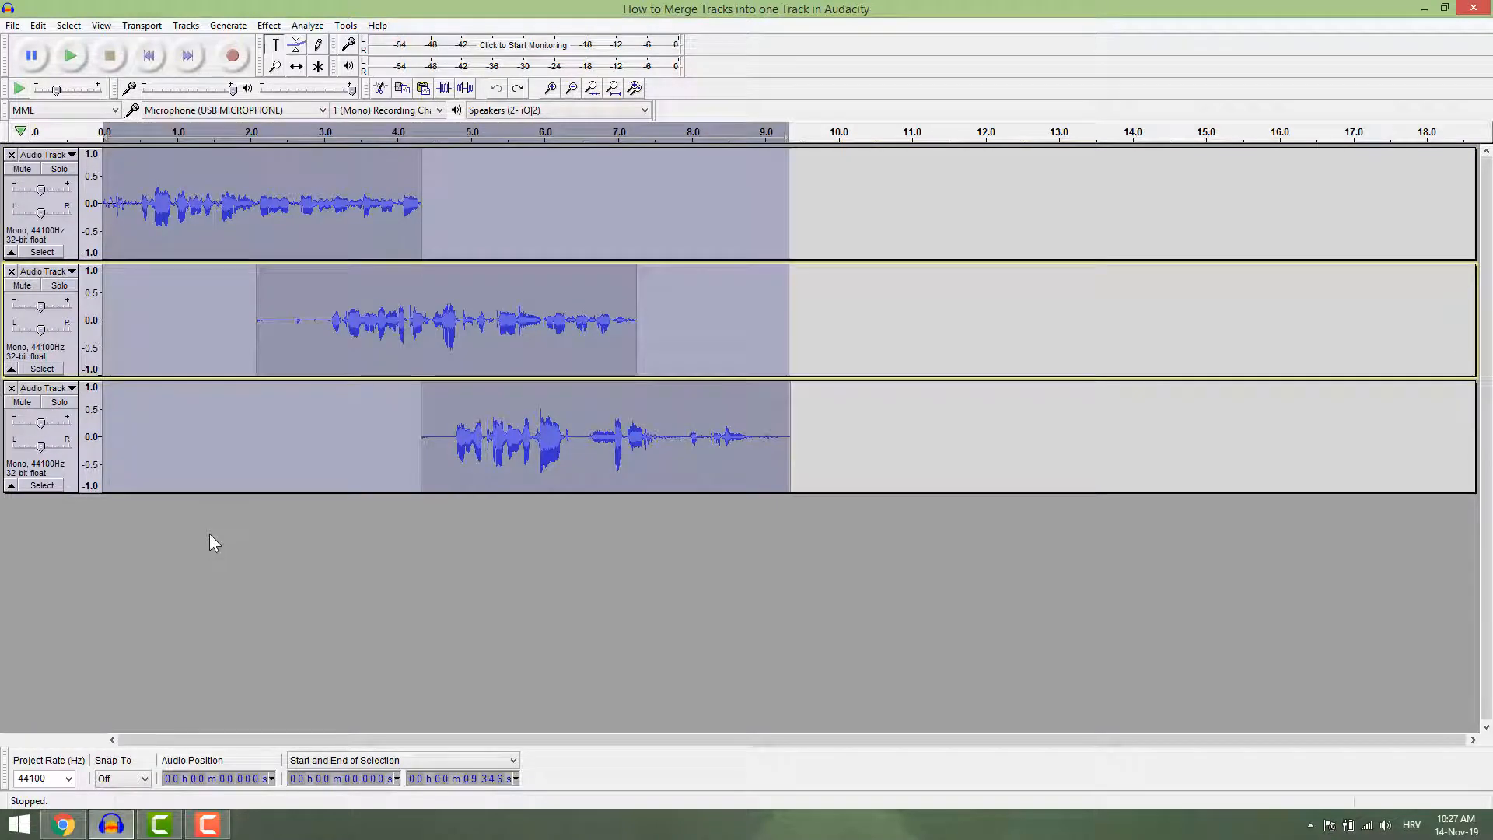
left_click(184, 25)
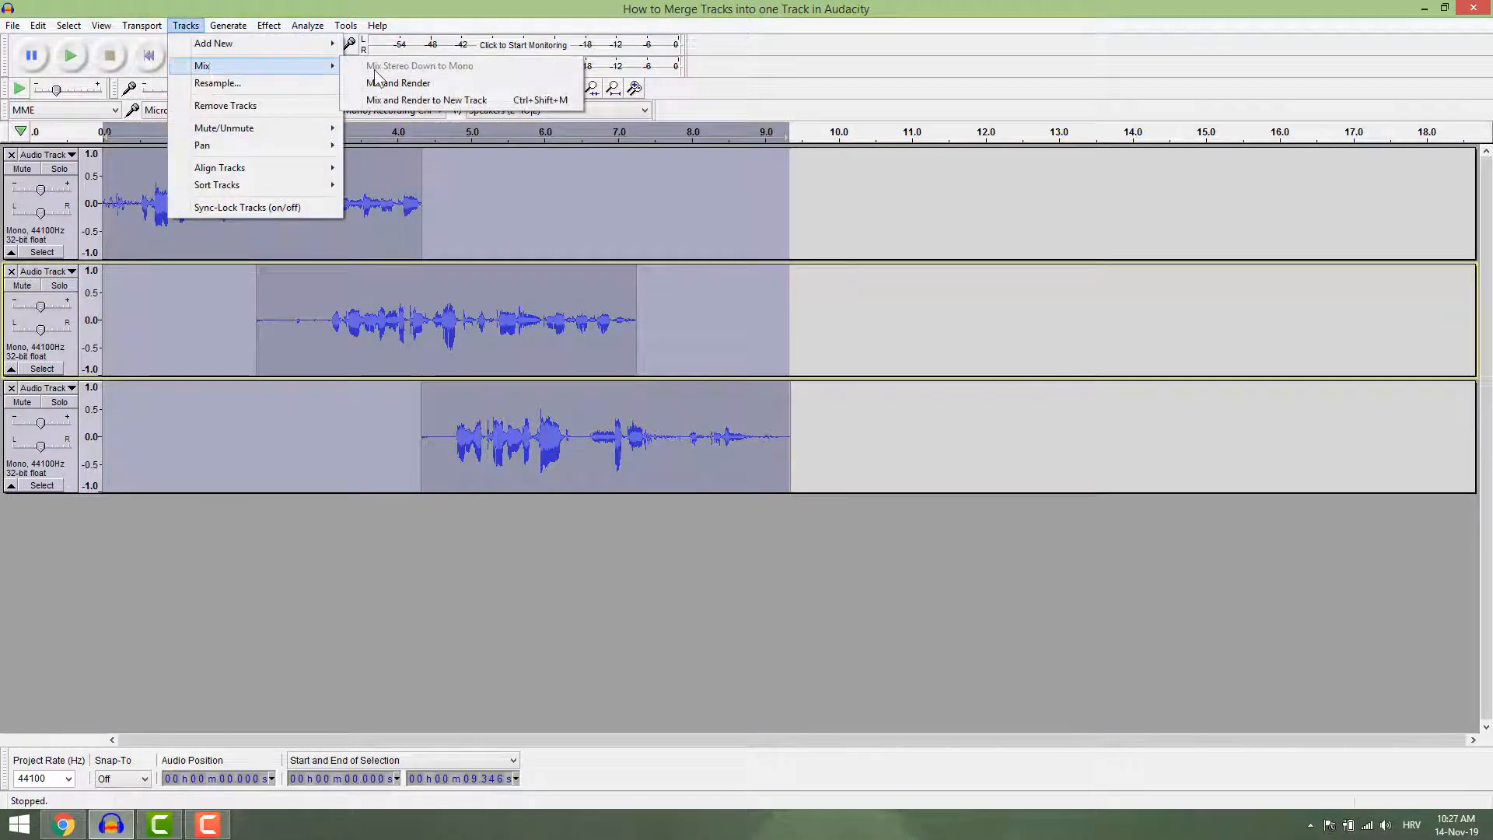
left_click(397, 83)
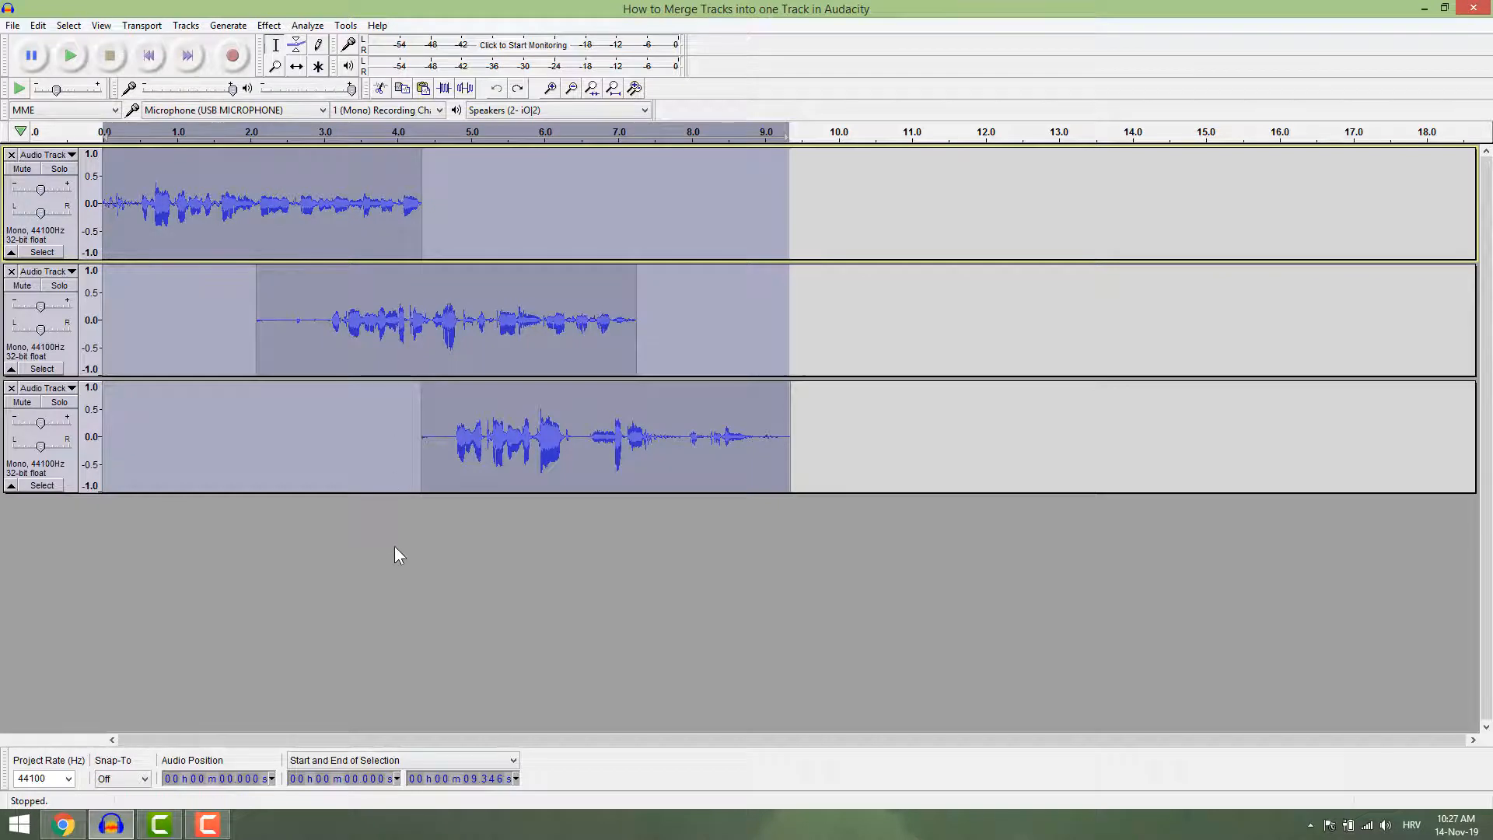
Step: Align all three clips end to end, at about 0, 4.3 and 9.4 s
key("Ctrl+A")
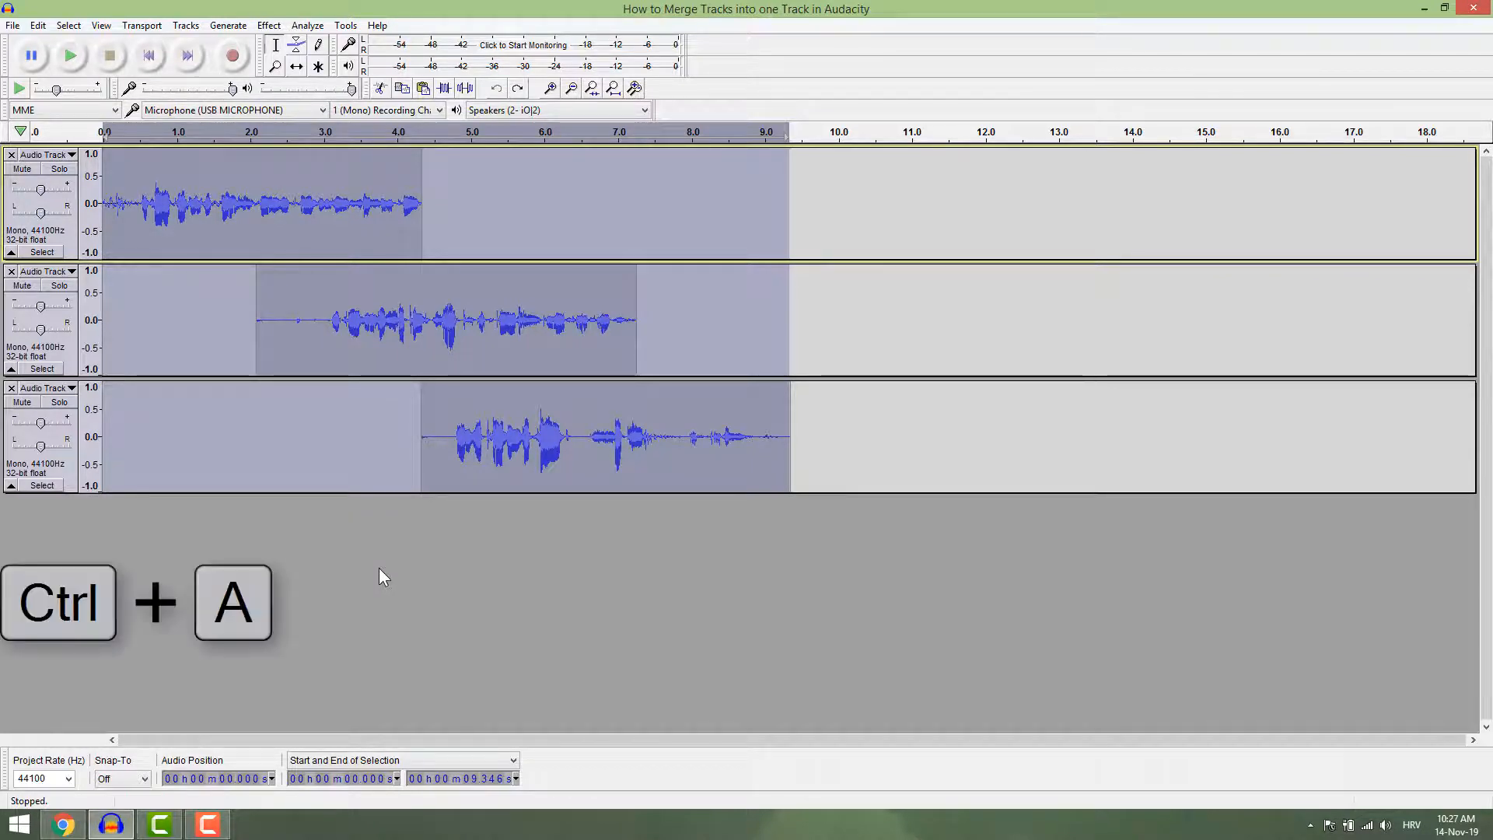
key("ctrl+a")
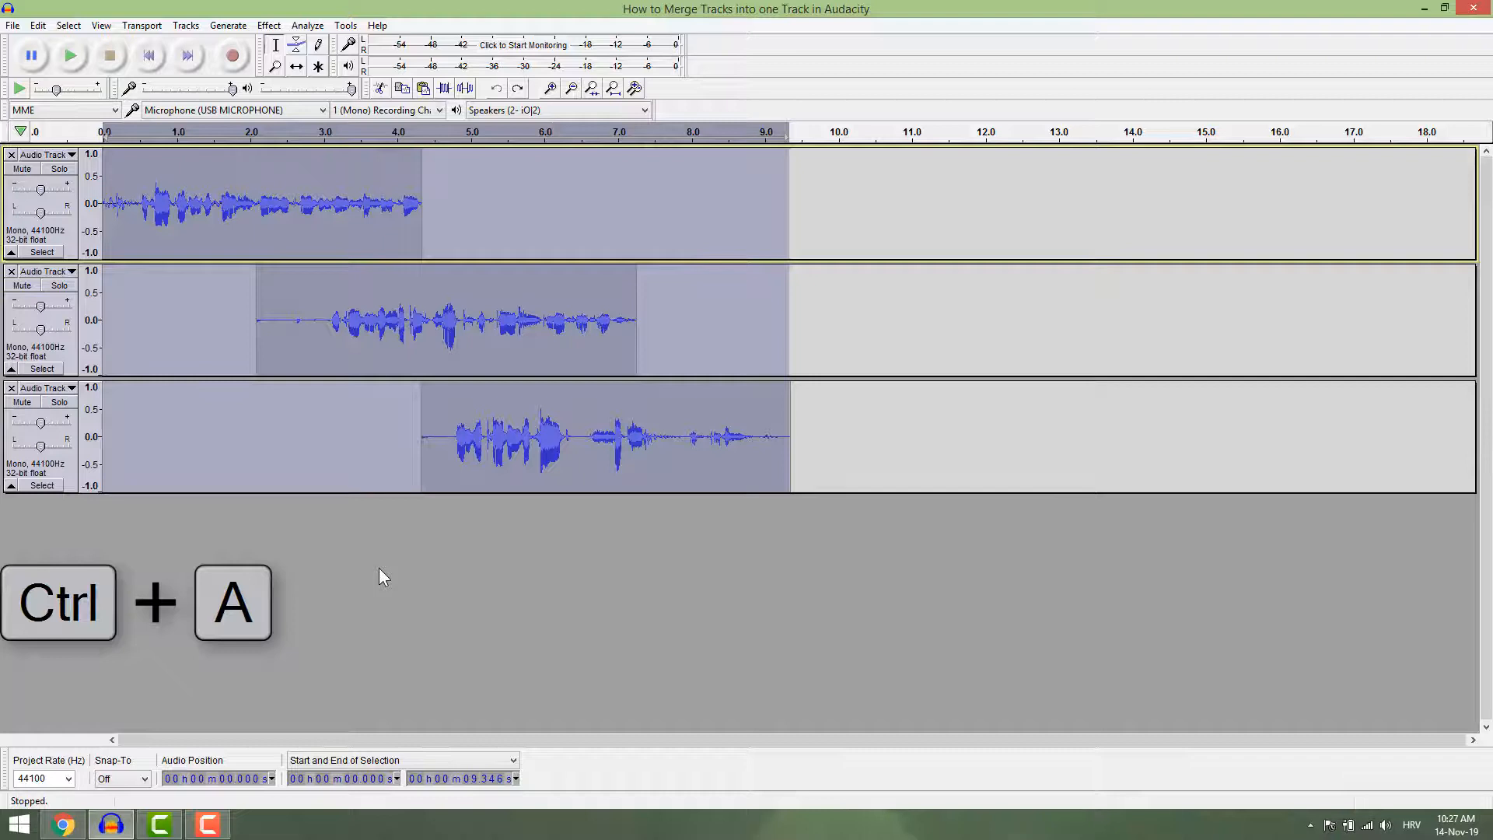
left_click(184, 24)
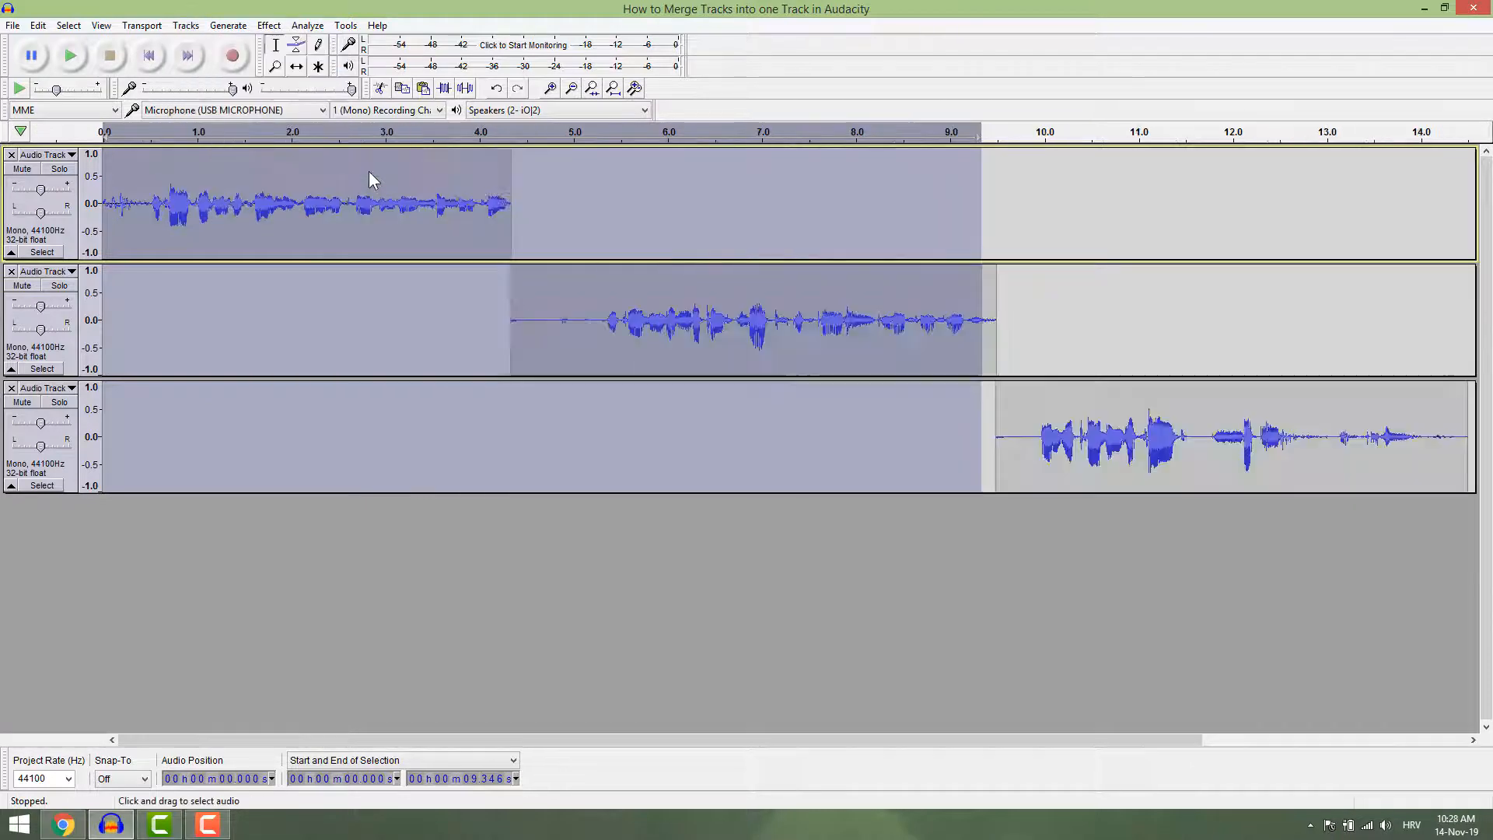
left_click(542, 594)
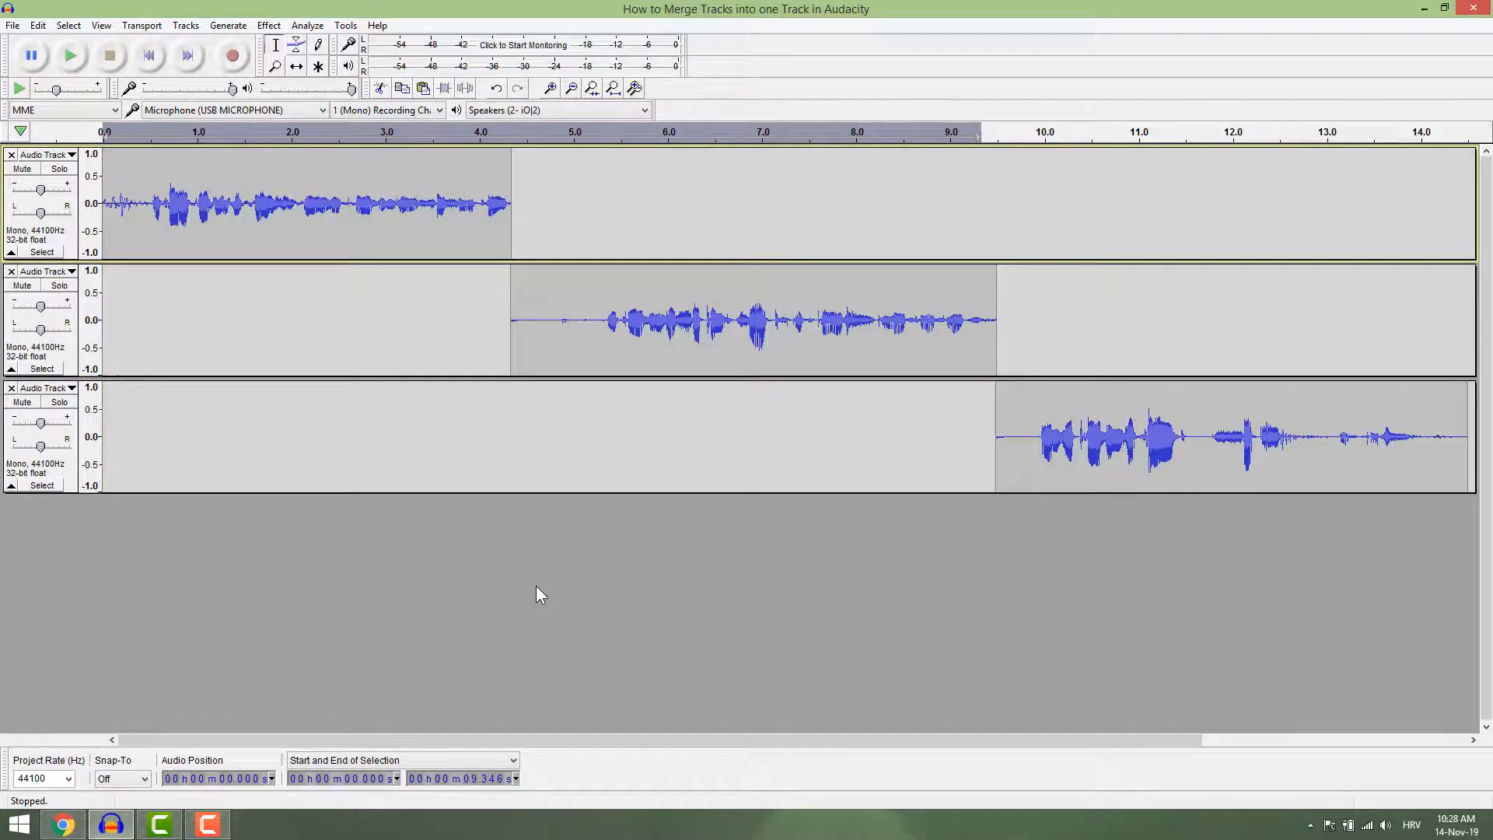
key("ctrl+a")
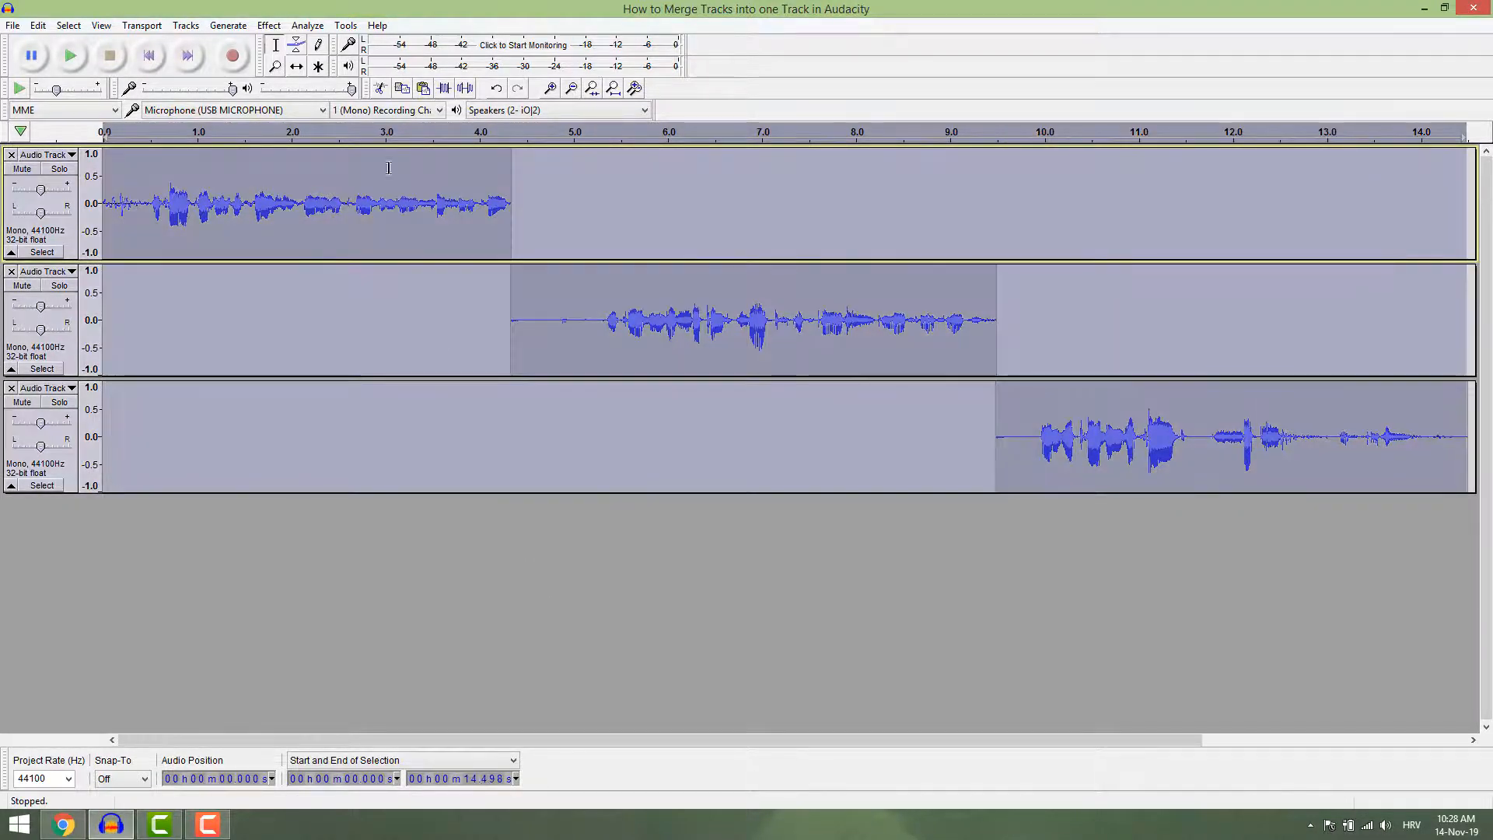
left_click(184, 25)
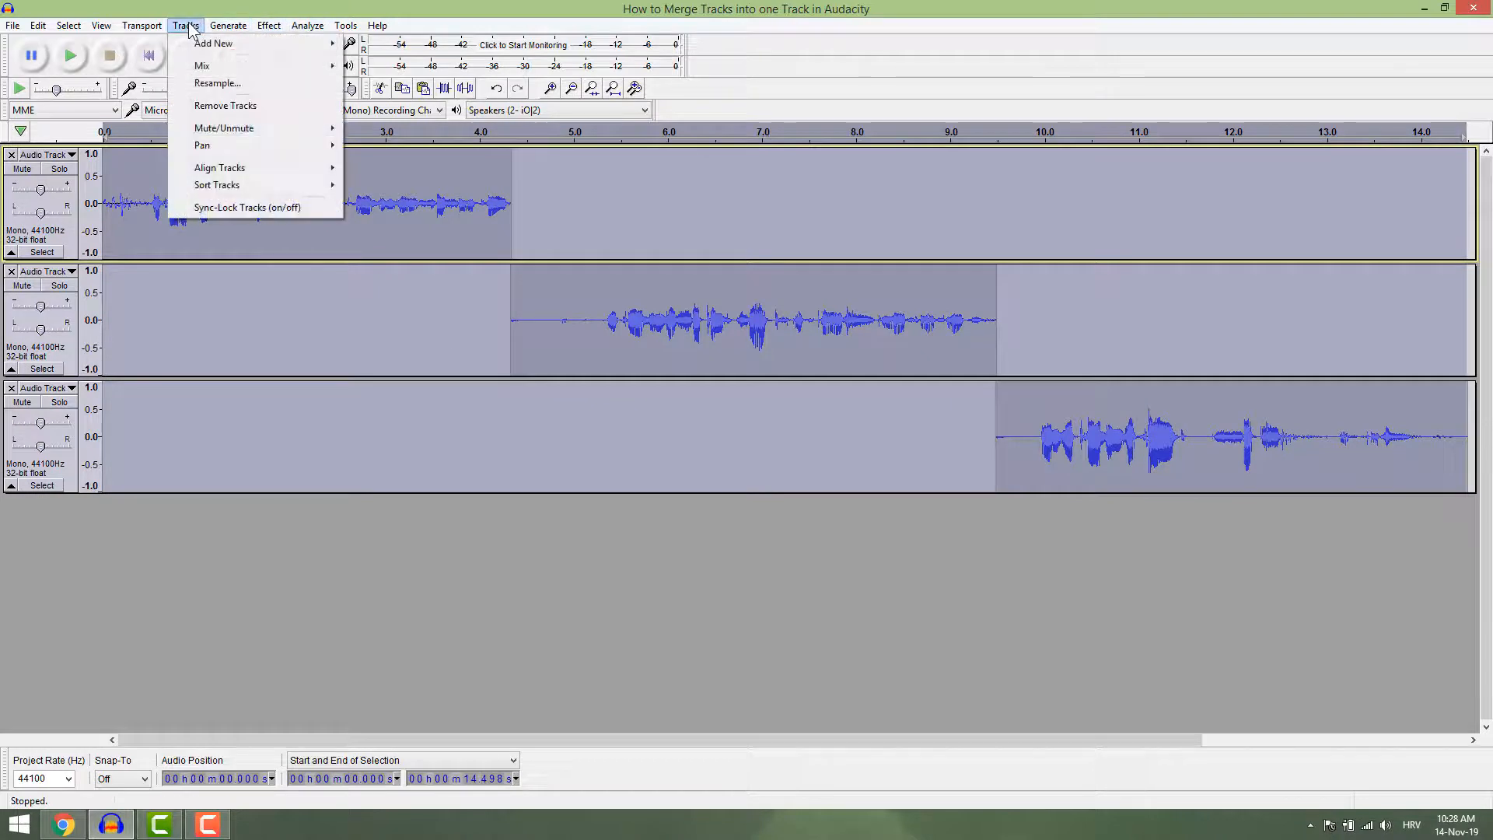
mouse_move(202, 66)
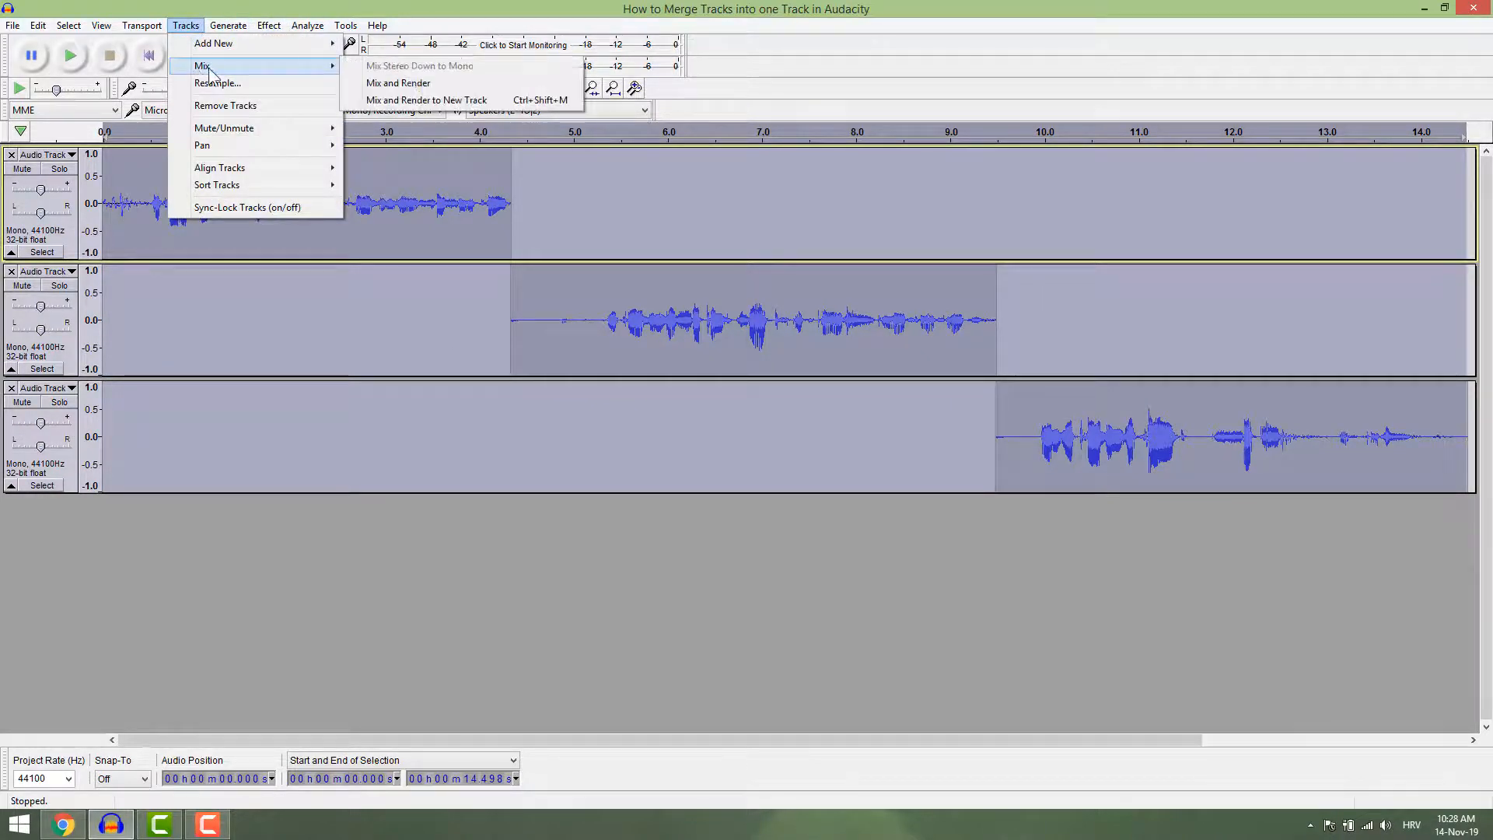
left_click(396, 83)
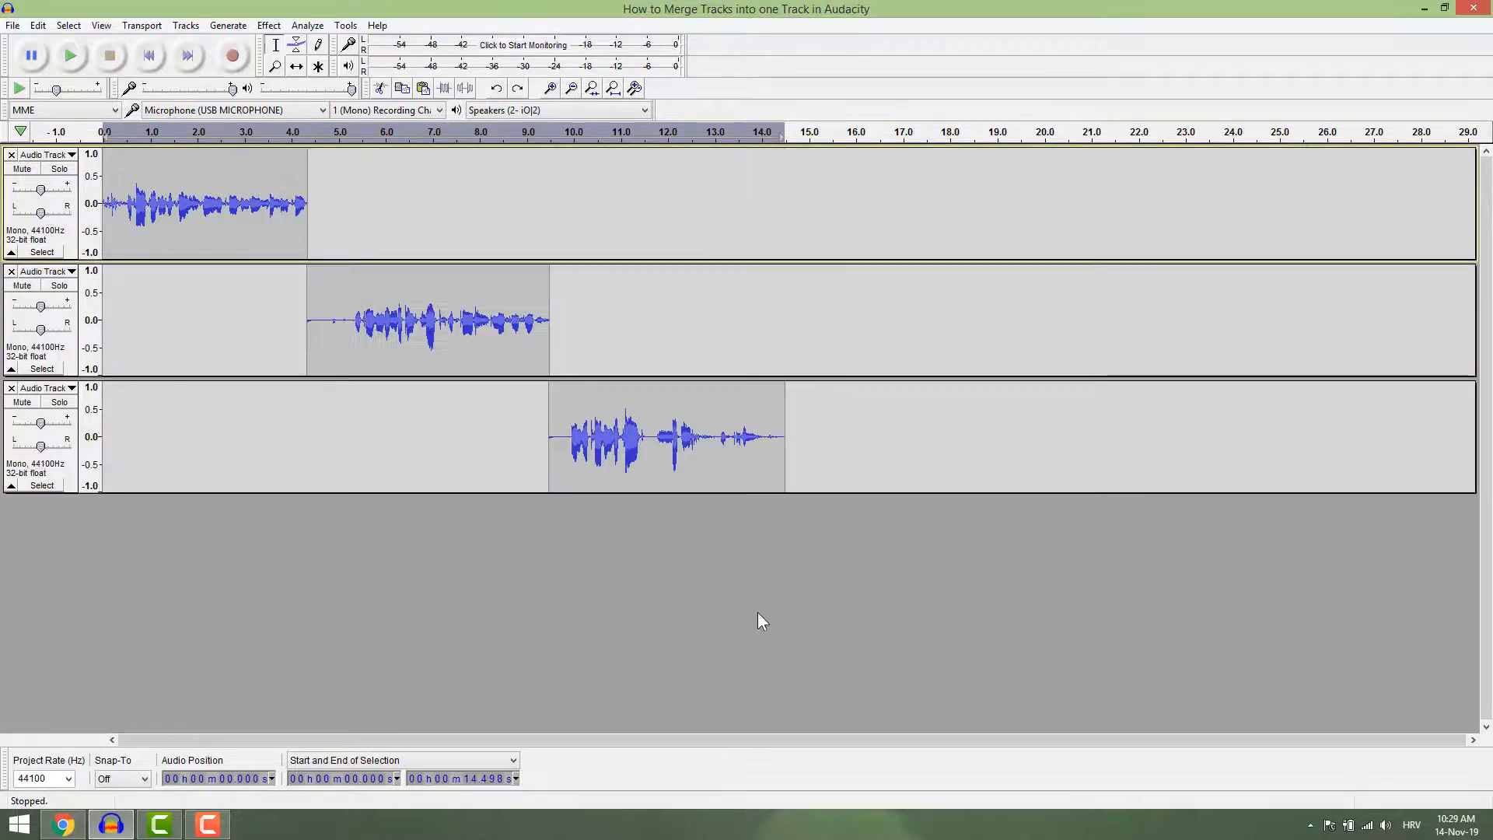
Step: Export the tracks as a 16-bit PCM WAV file, triggering the mono mix-down warning
left_click(12, 25)
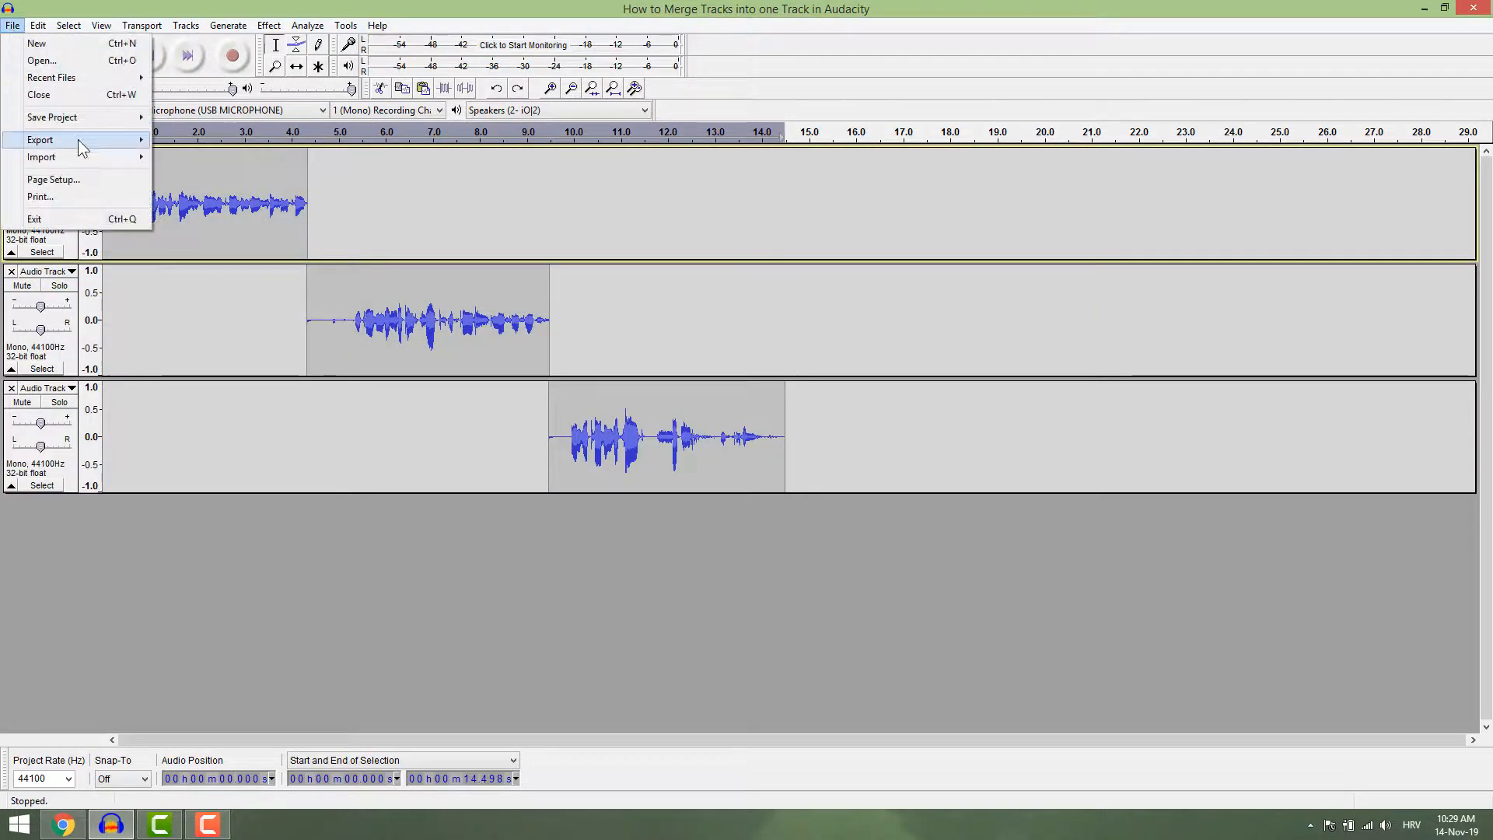
left_click(39, 140)
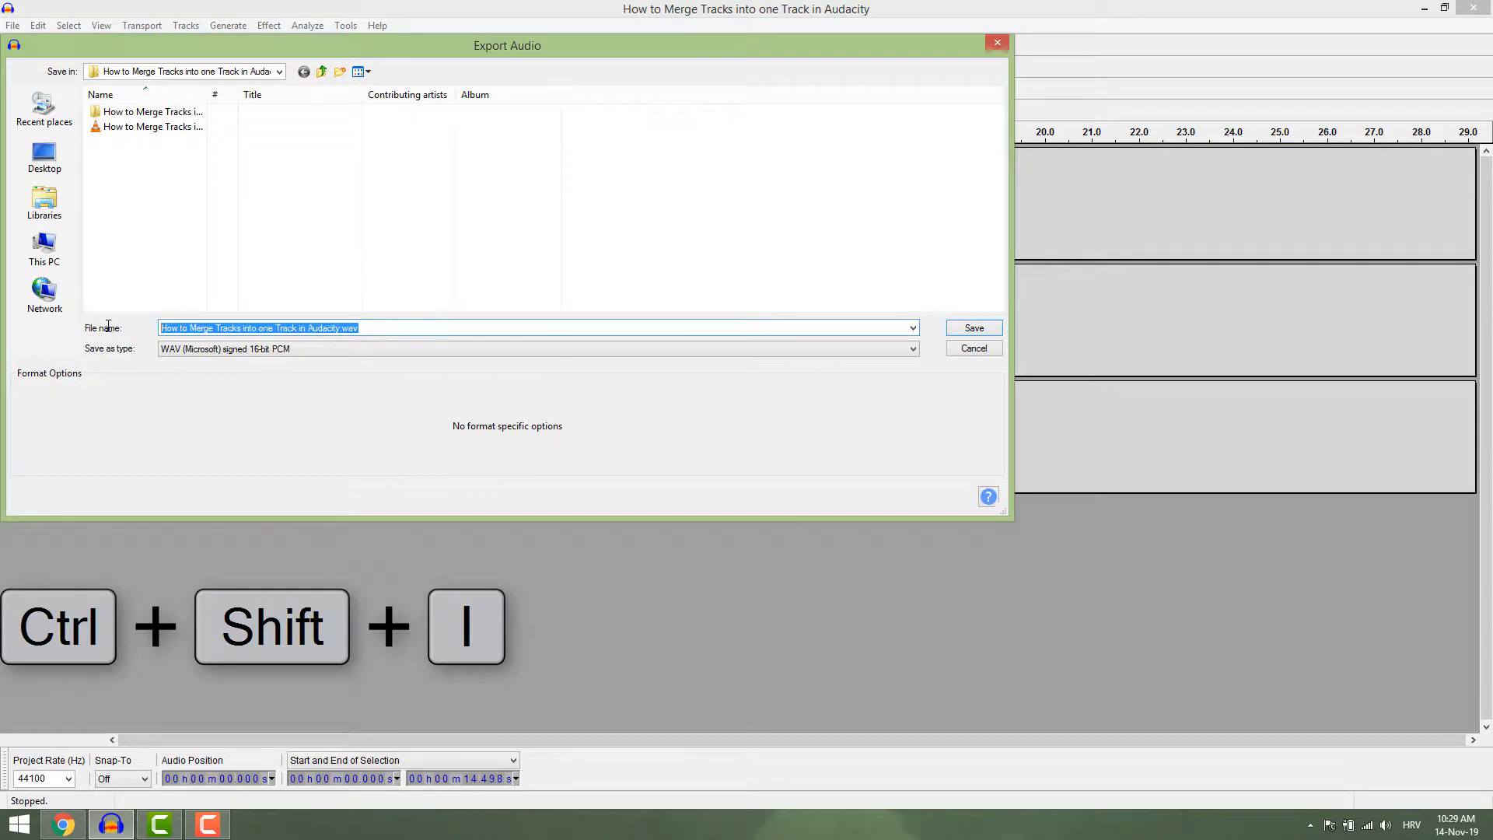
left_click(973, 327)
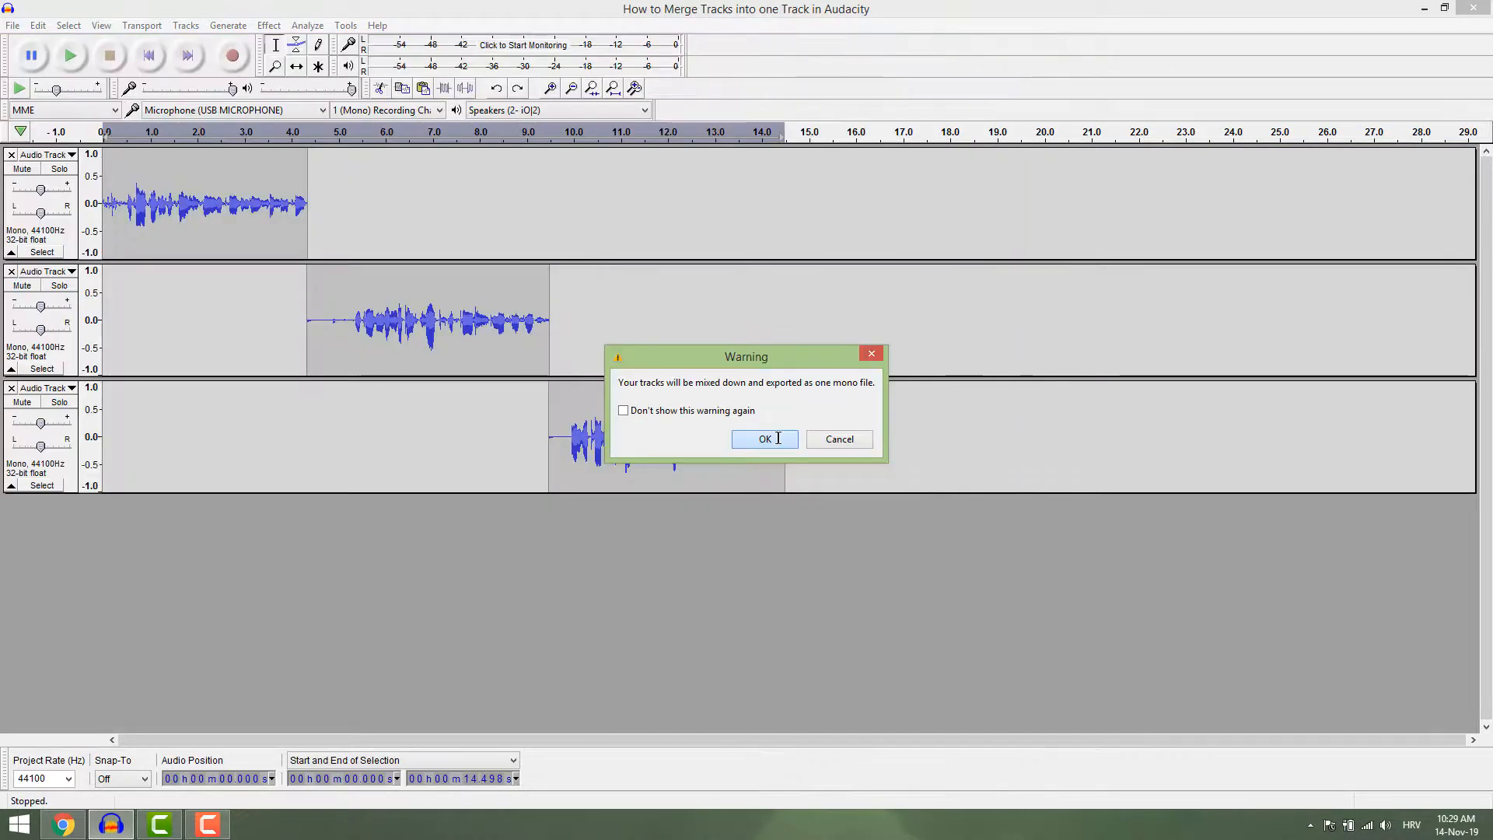